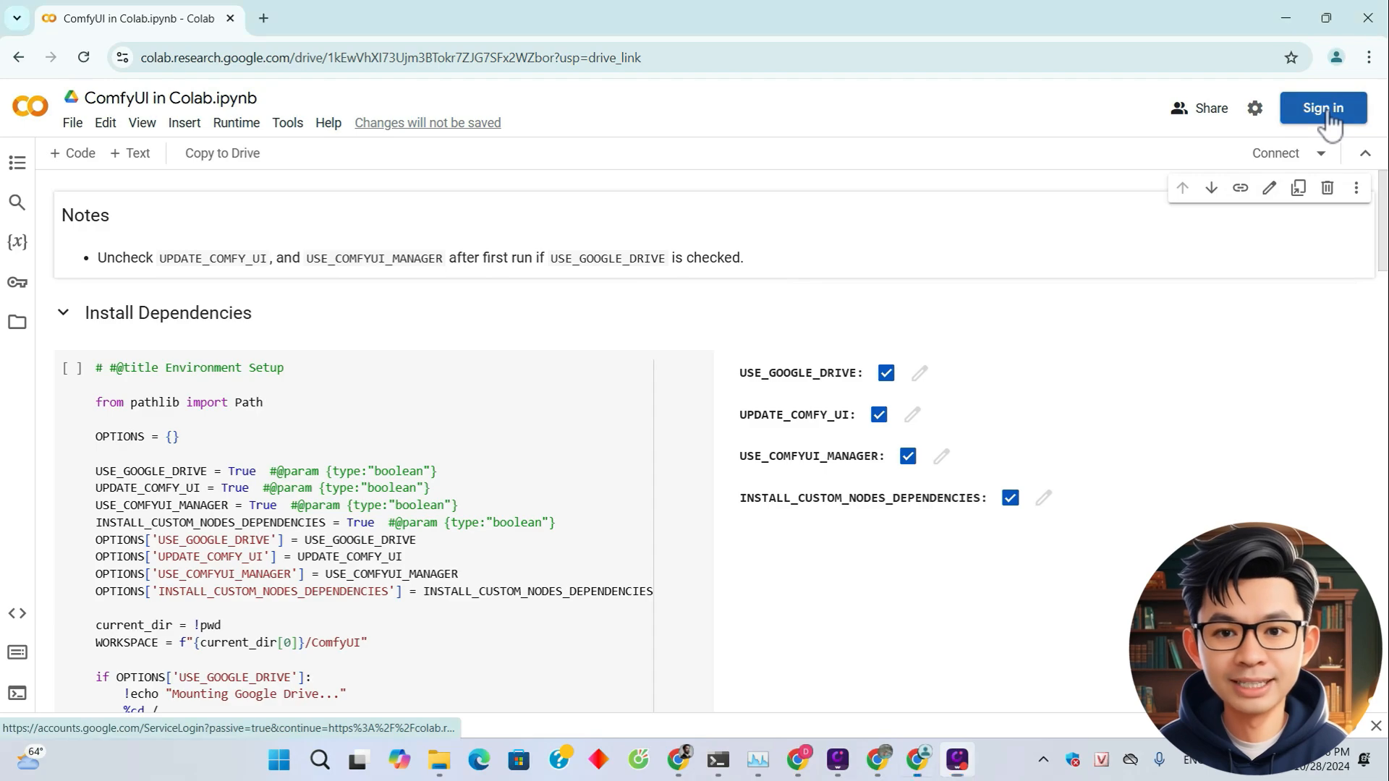
Step: Sign in to the Google account from the ComfyUI in Colab notebook
{"action": "left_click", "coordinate": [1323, 107]}
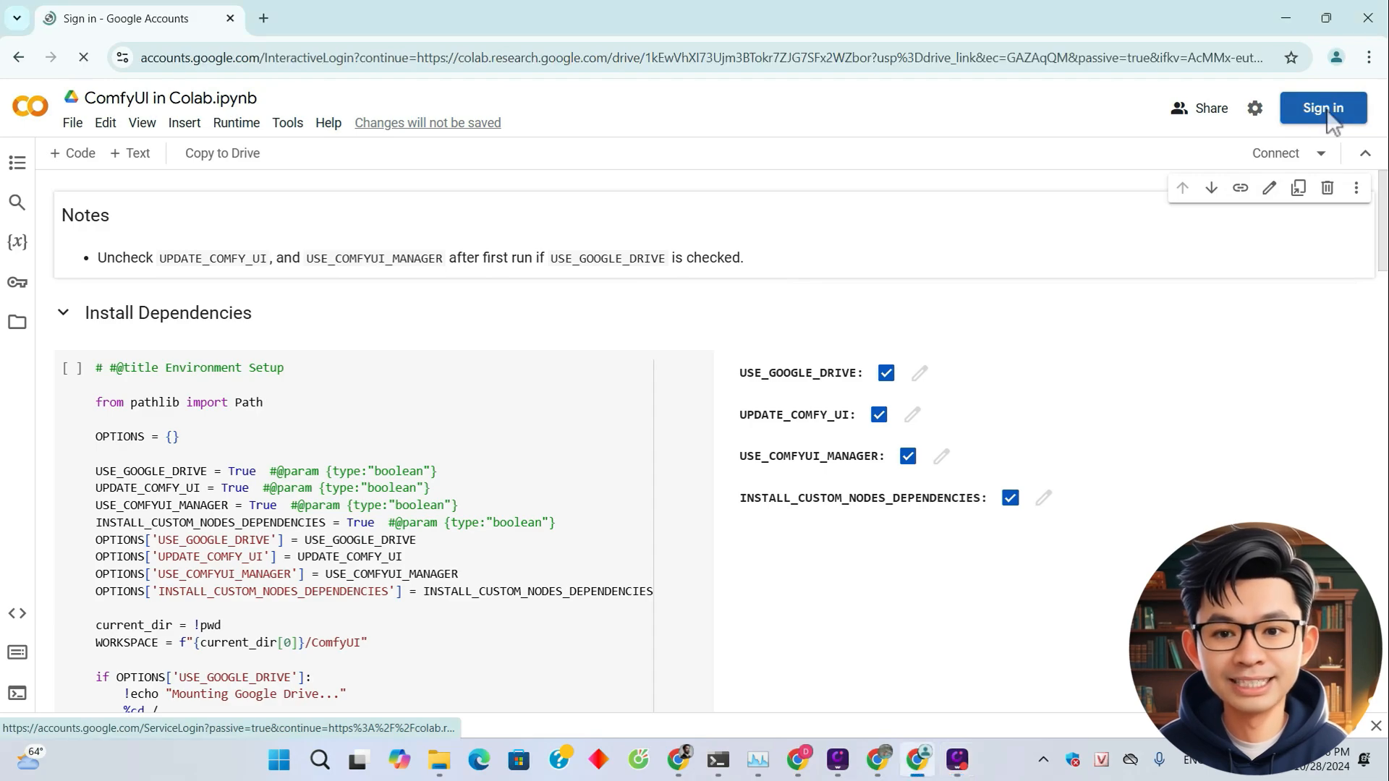
{"action": "left_click", "coordinate": [1323, 107]}
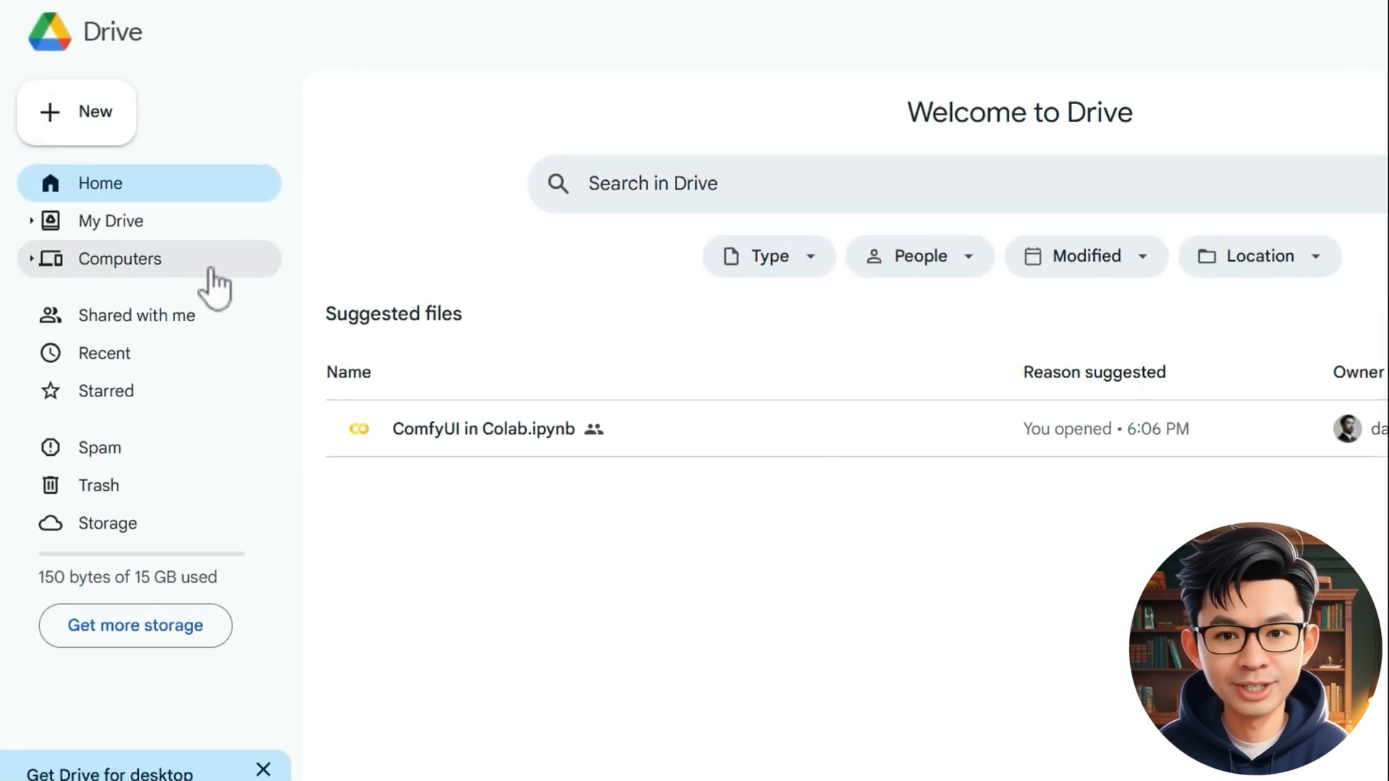
Step: Review the empty My Drive and the Google One 15 GB storage upgrade plans
{"action": "left_click", "coordinate": [111, 220]}
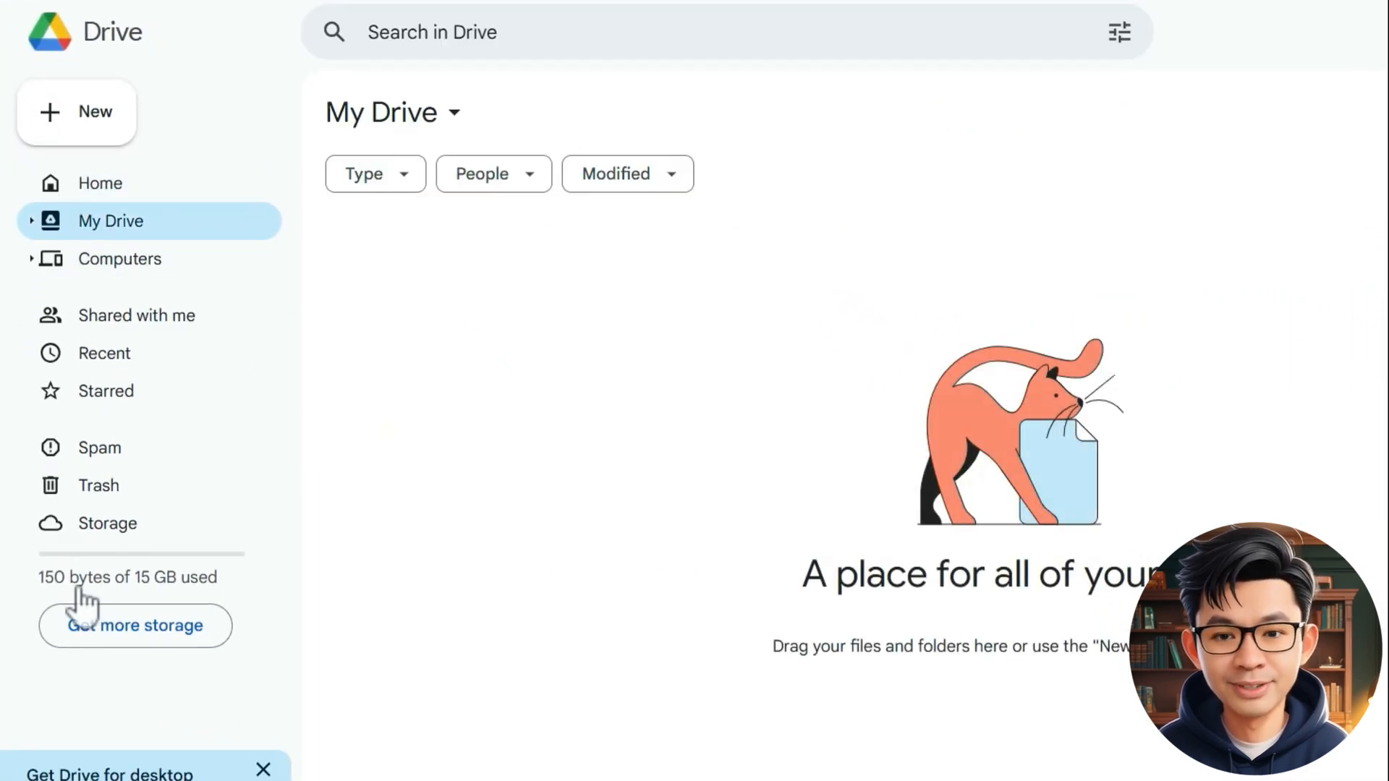
{"action": "mouse_move", "coordinate": [226, 607]}
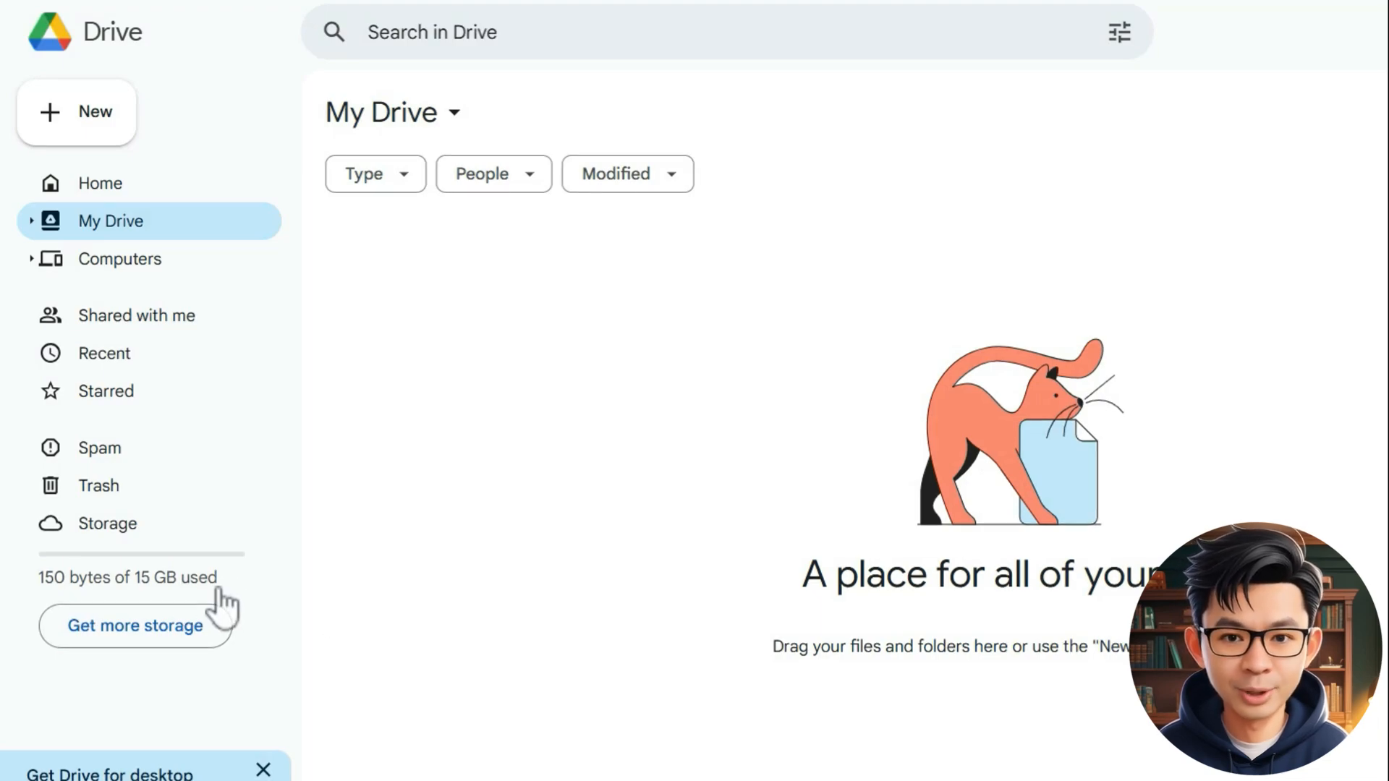
{"action": "left_click", "coordinate": [136, 625]}
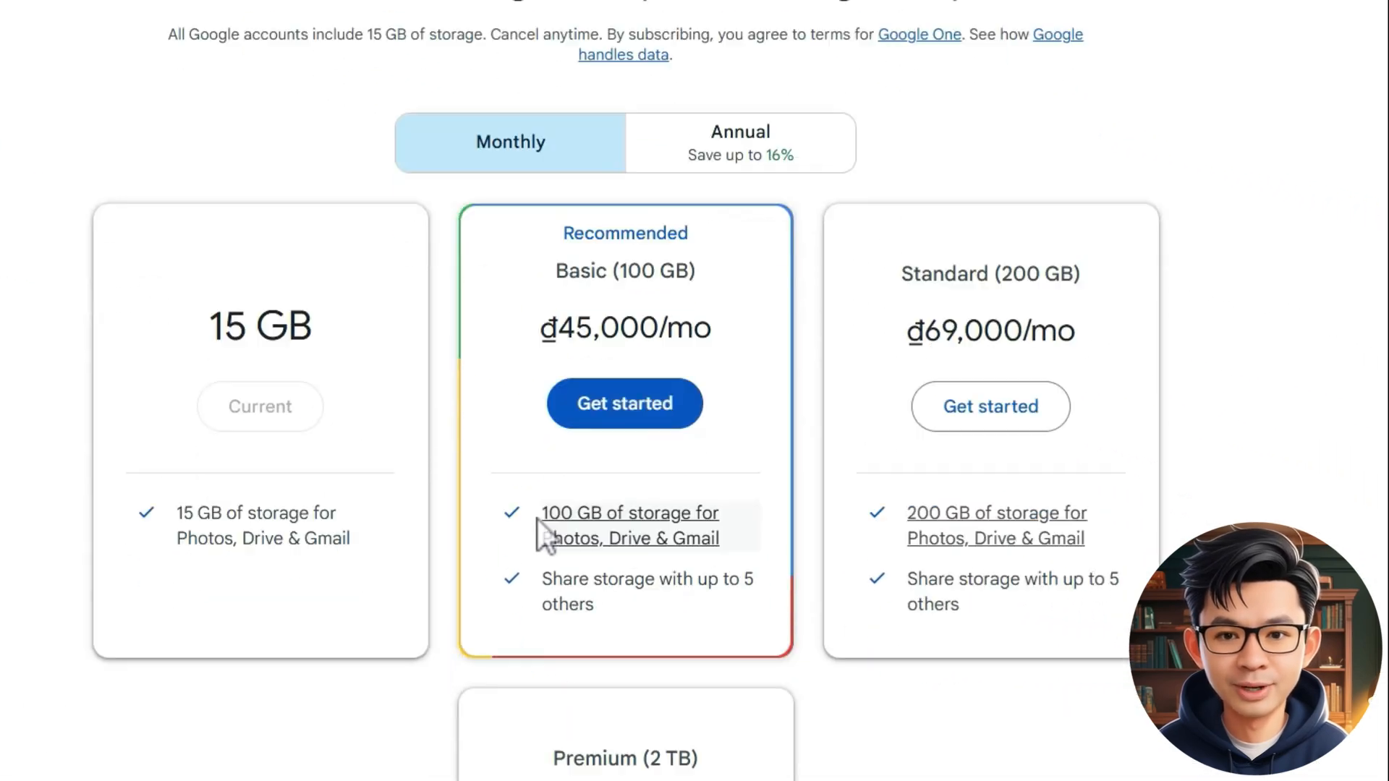
{"action": "scroll", "scroll_direction": "down", "scroll_amount": 3}
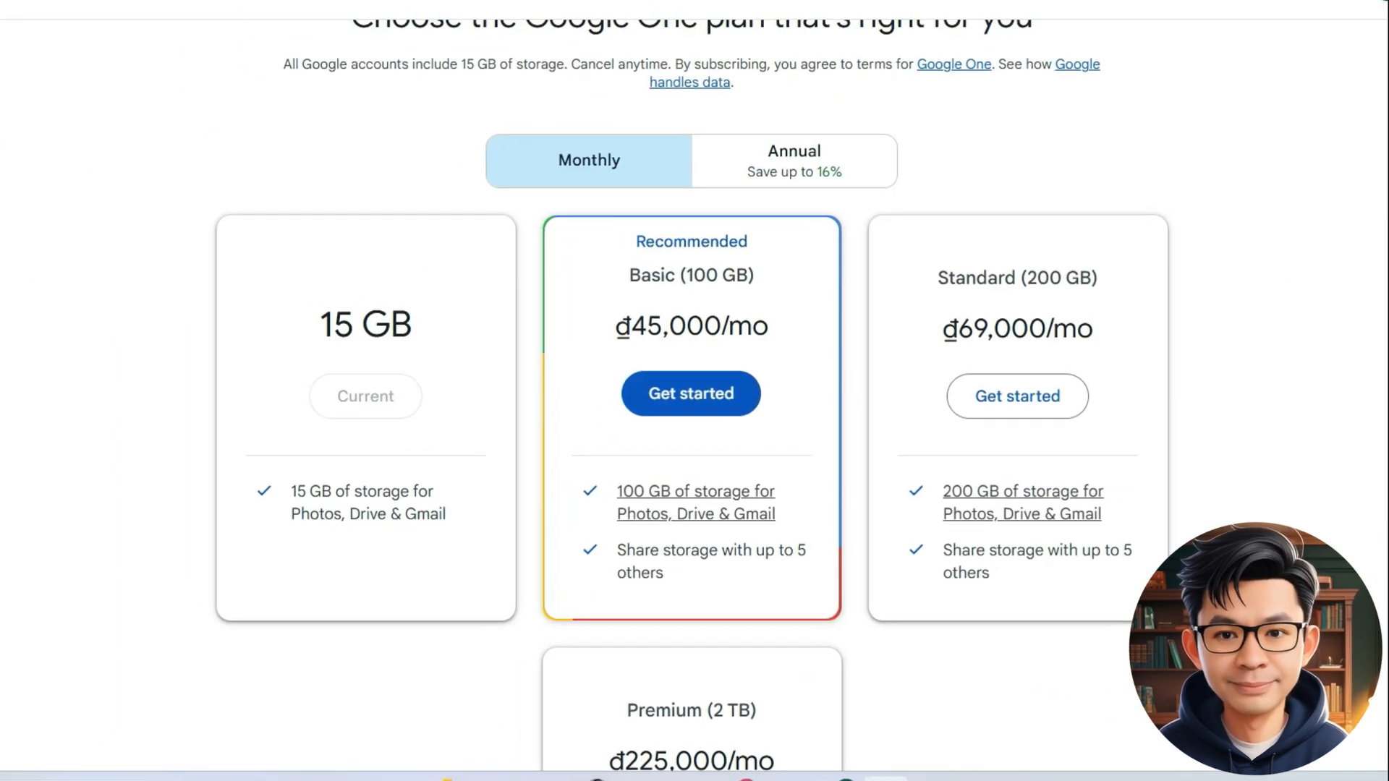
{"action": "left_click", "coordinate": [133, 17]}
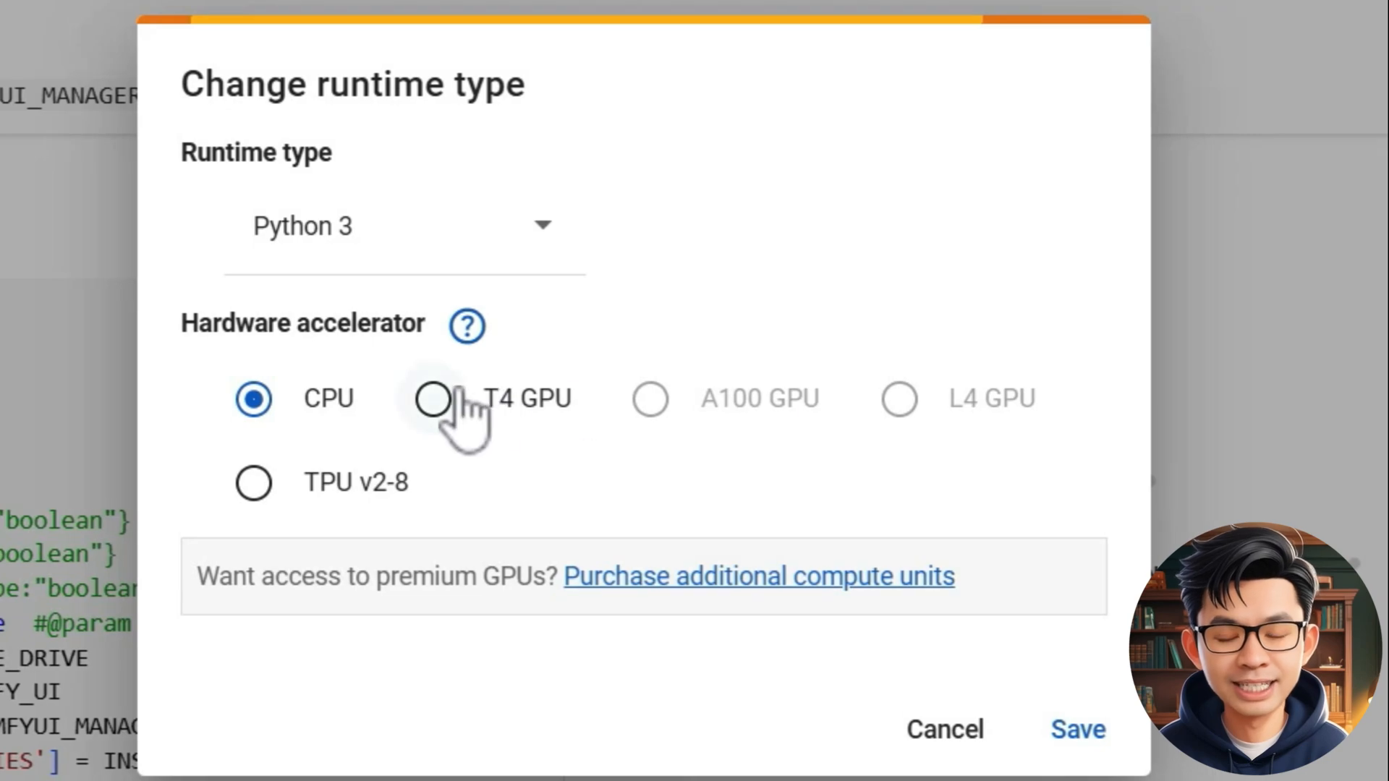
Step: Select the T4 GPU accelerator, save the runtime type, and connect the notebook
{"action": "left_click", "coordinate": [431, 400]}
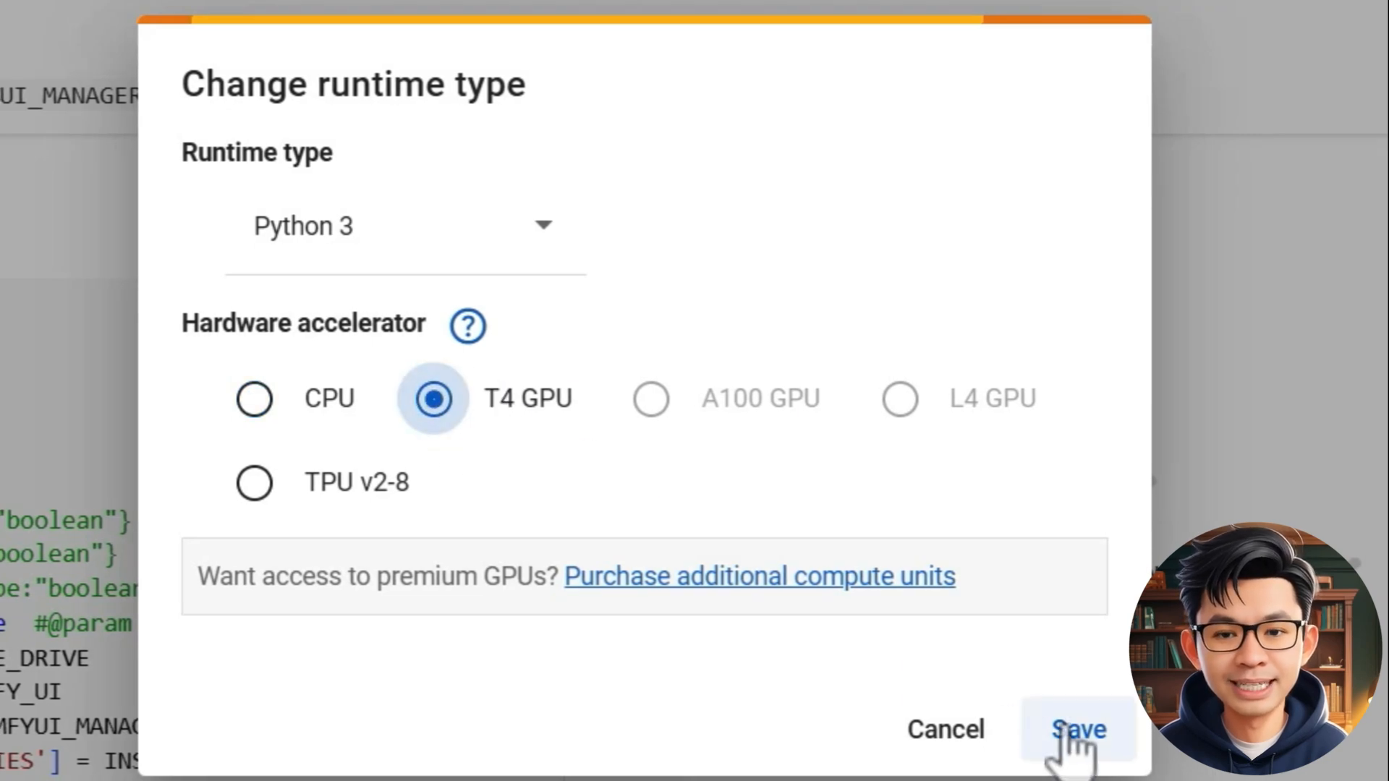
{"action": "left_click", "coordinate": [1077, 729]}
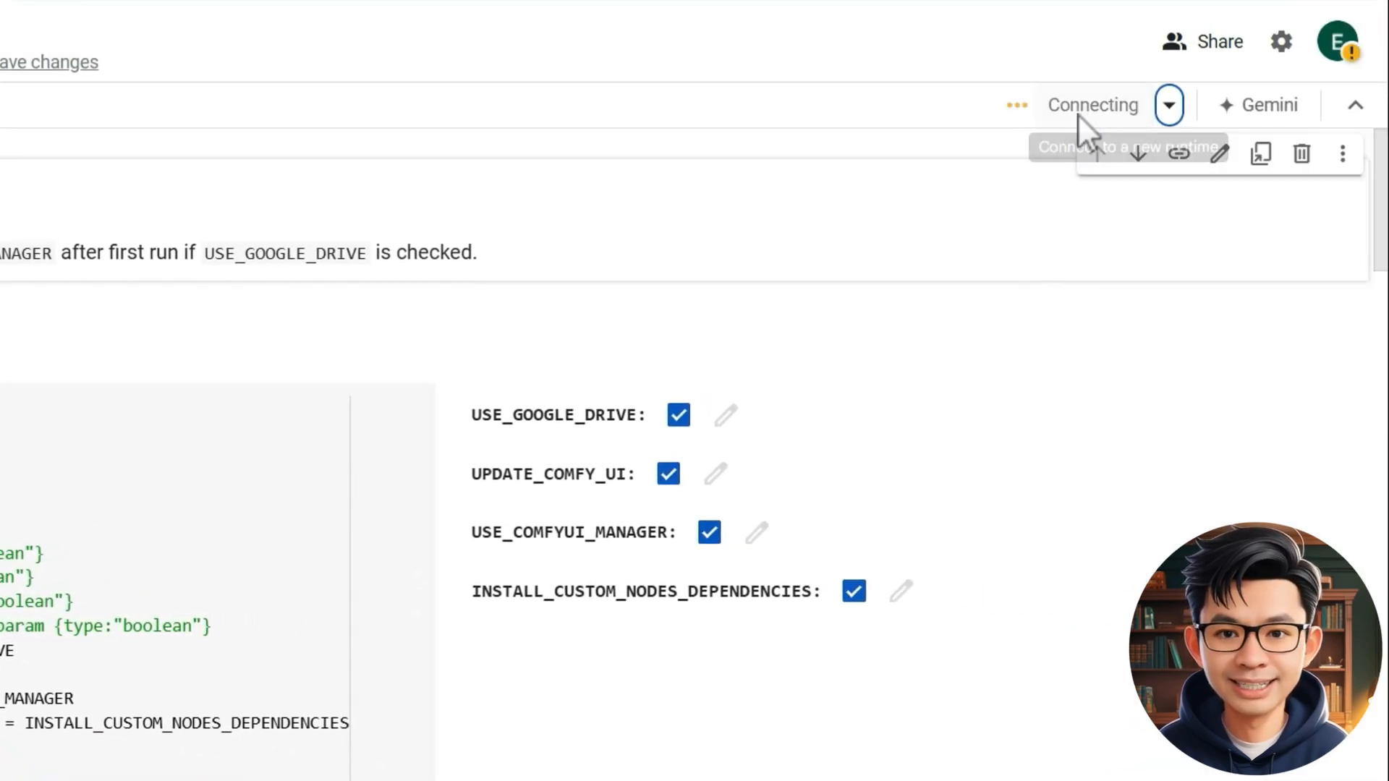
{"action": "left_click", "coordinate": [1092, 104]}
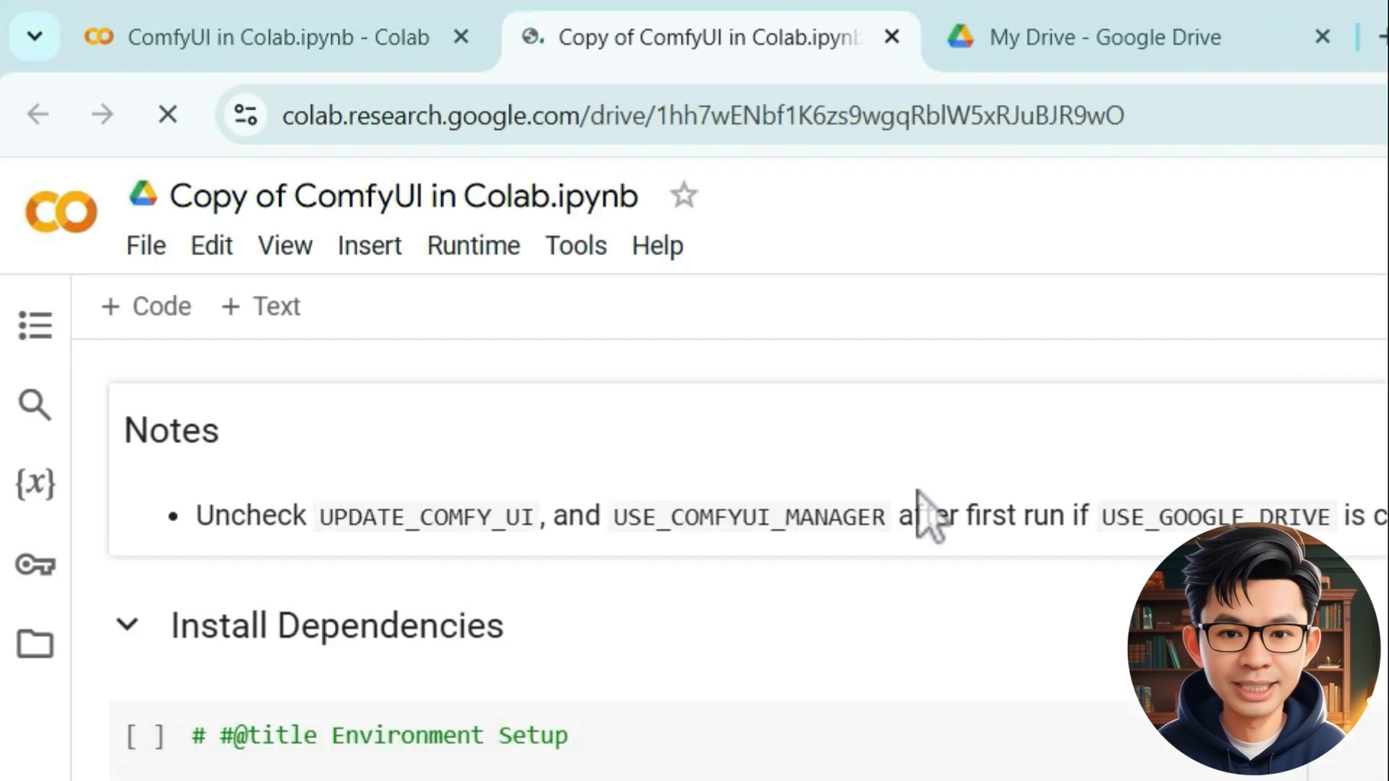
Step: Rename the copied notebook from 'Copy of ComfyUI in Colab.ipynb' to 'ComfyUI.ipynb'
{"action": "left_click", "coordinate": [403, 196]}
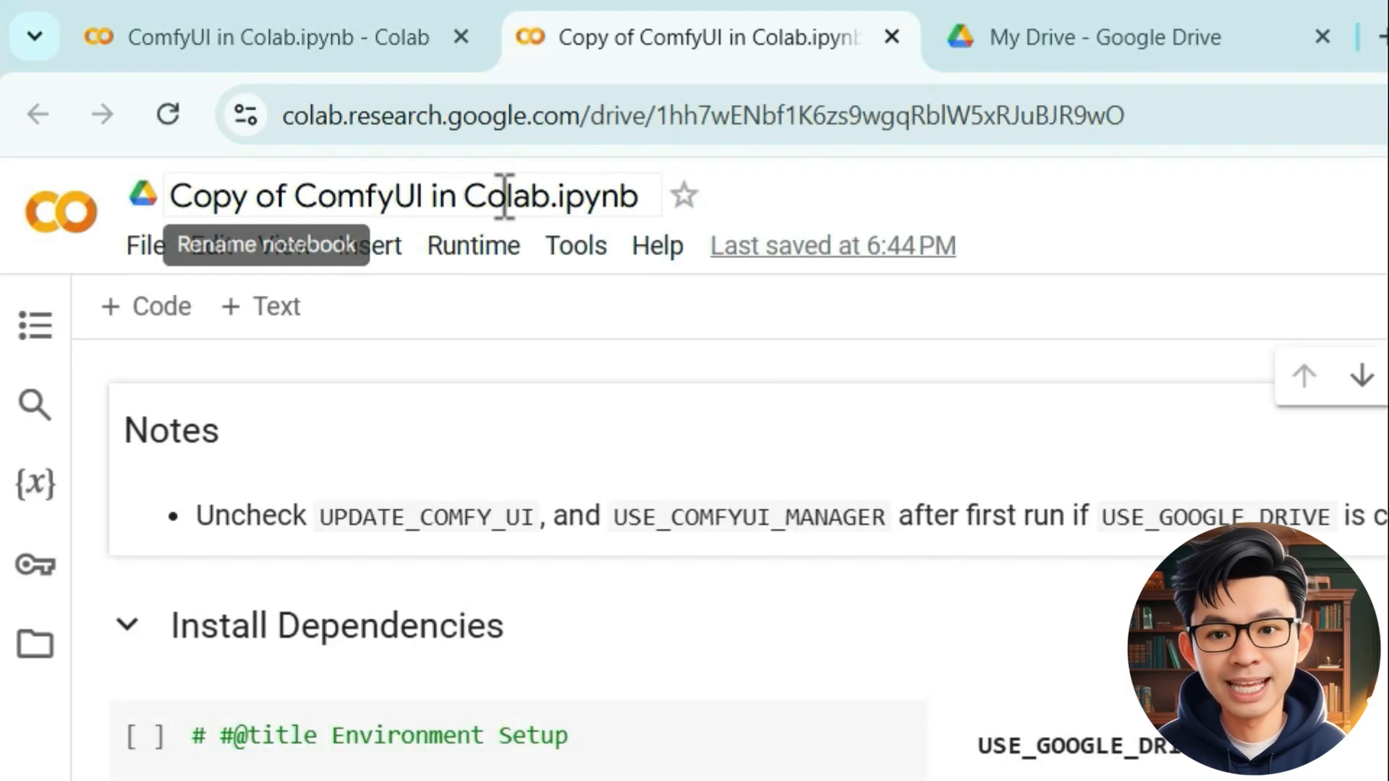
{"action": "double_click", "coordinate": [404, 195]}
{"action": "type", "text": "ComfyUI"}
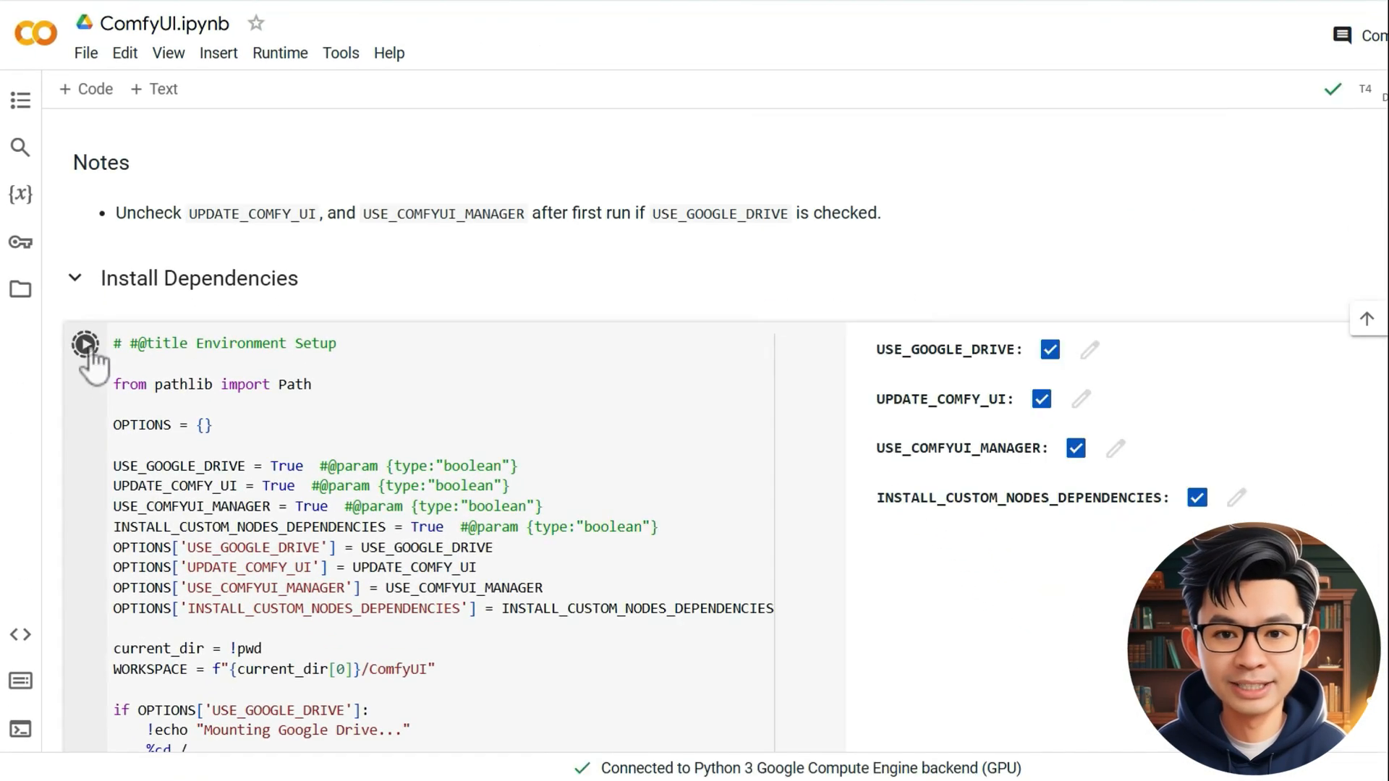
Step: Run the Environment Setup cell with Google Drive access granted, creating a ComfyUI folder in My Drive
{"action": "left_click", "coordinate": [84, 345]}
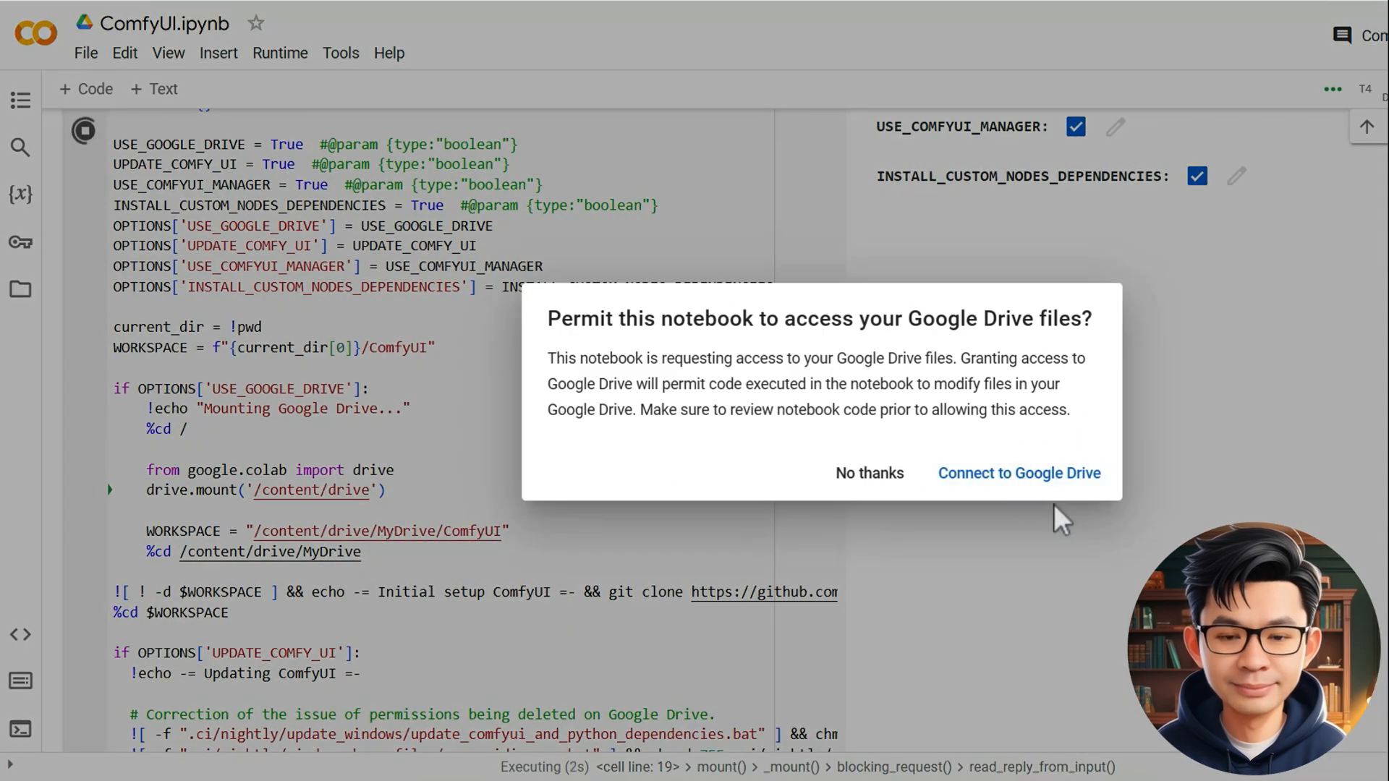
{"action": "left_click", "coordinate": [1018, 472]}
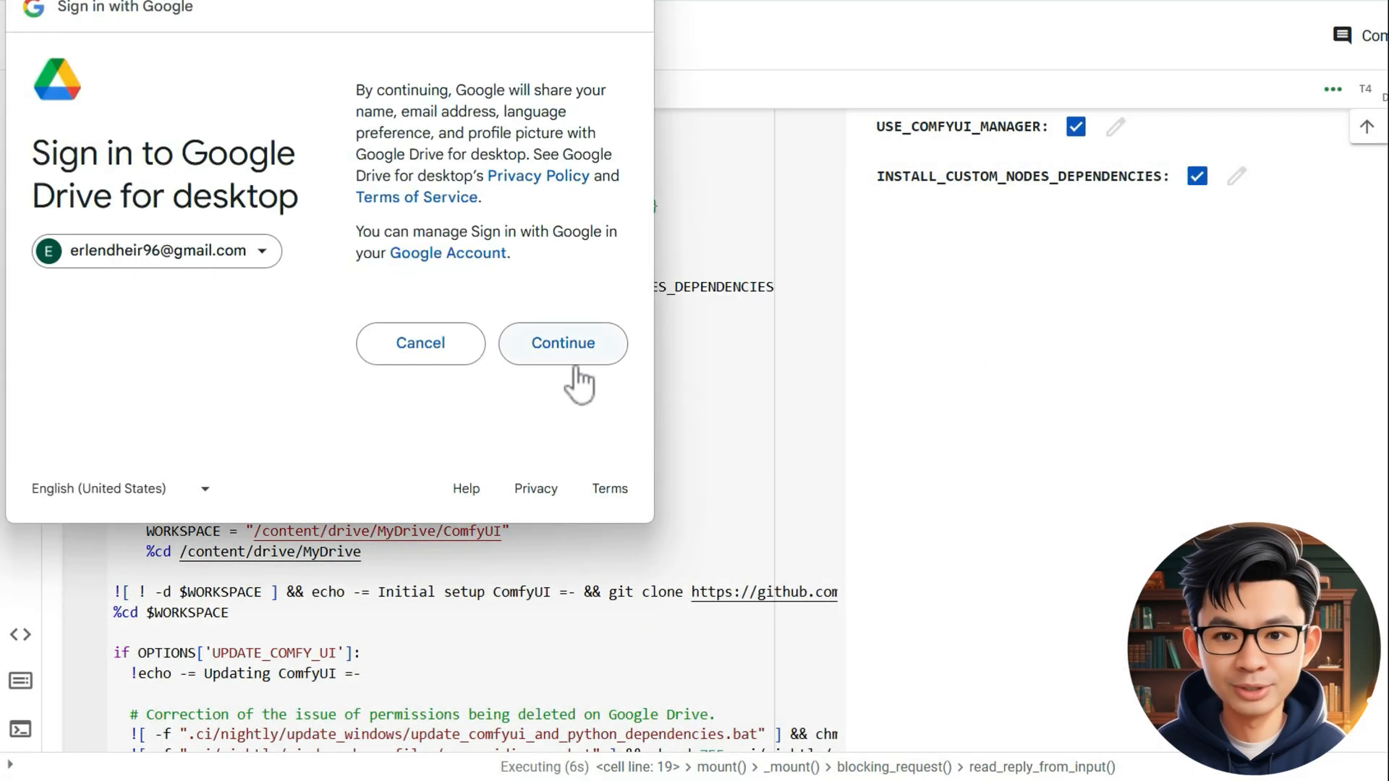
{"action": "left_click", "coordinate": [562, 343]}
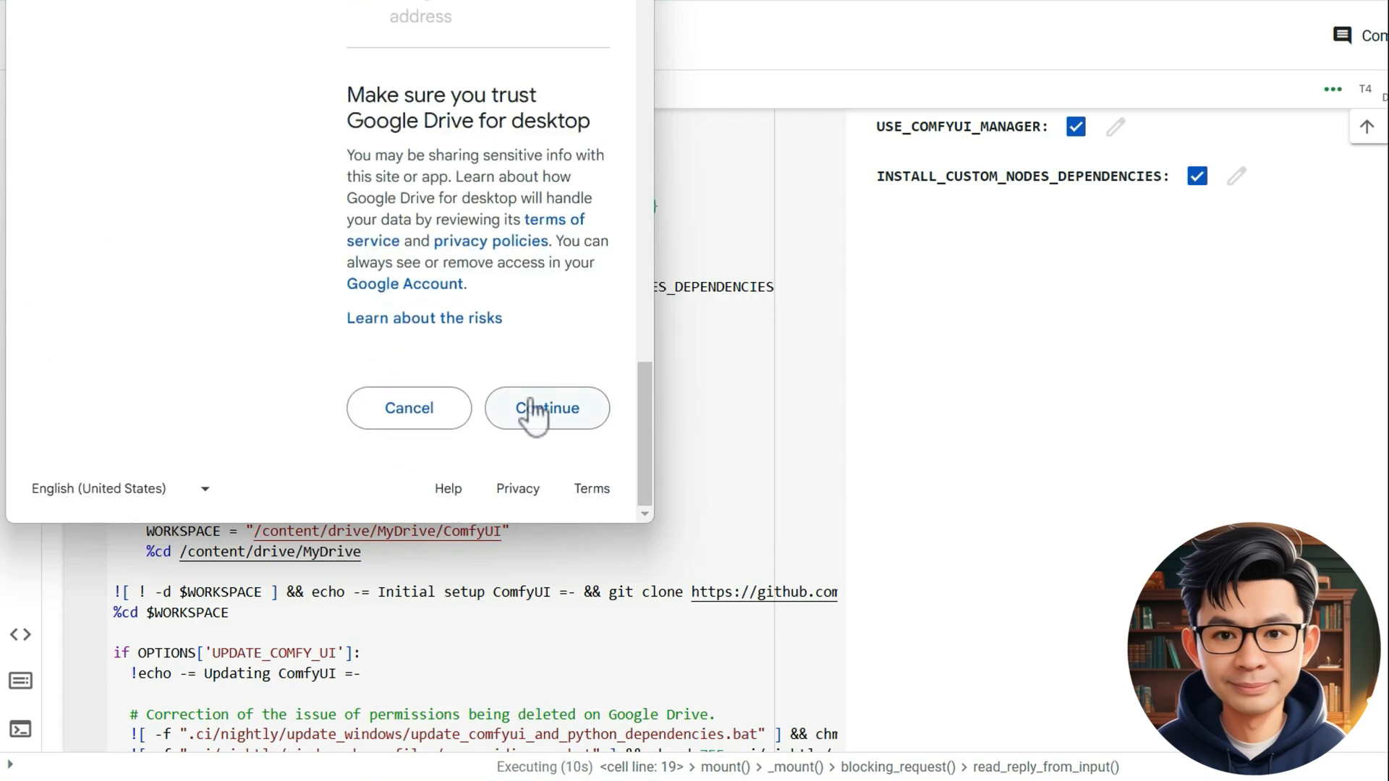
{"action": "left_click", "coordinate": [547, 408]}
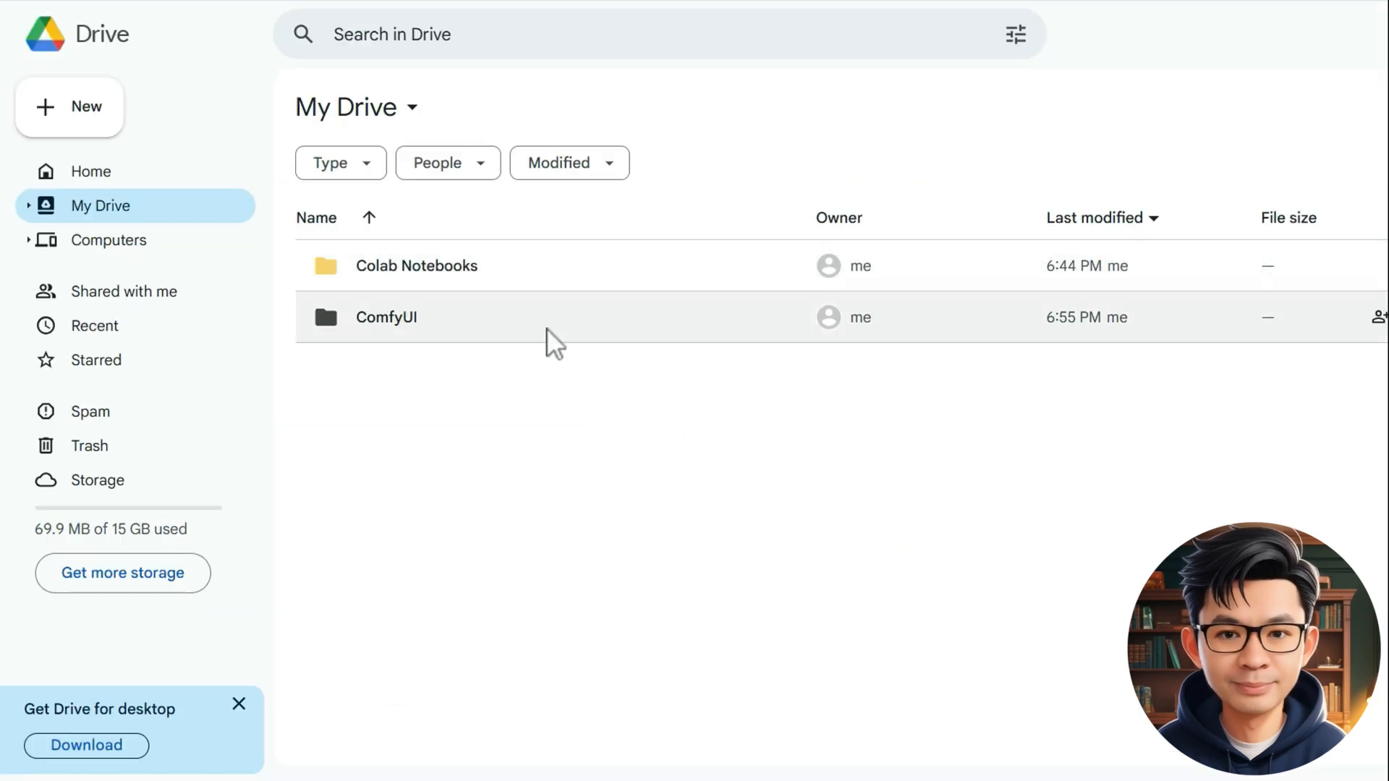
{"action": "double_click", "coordinate": [385, 317]}
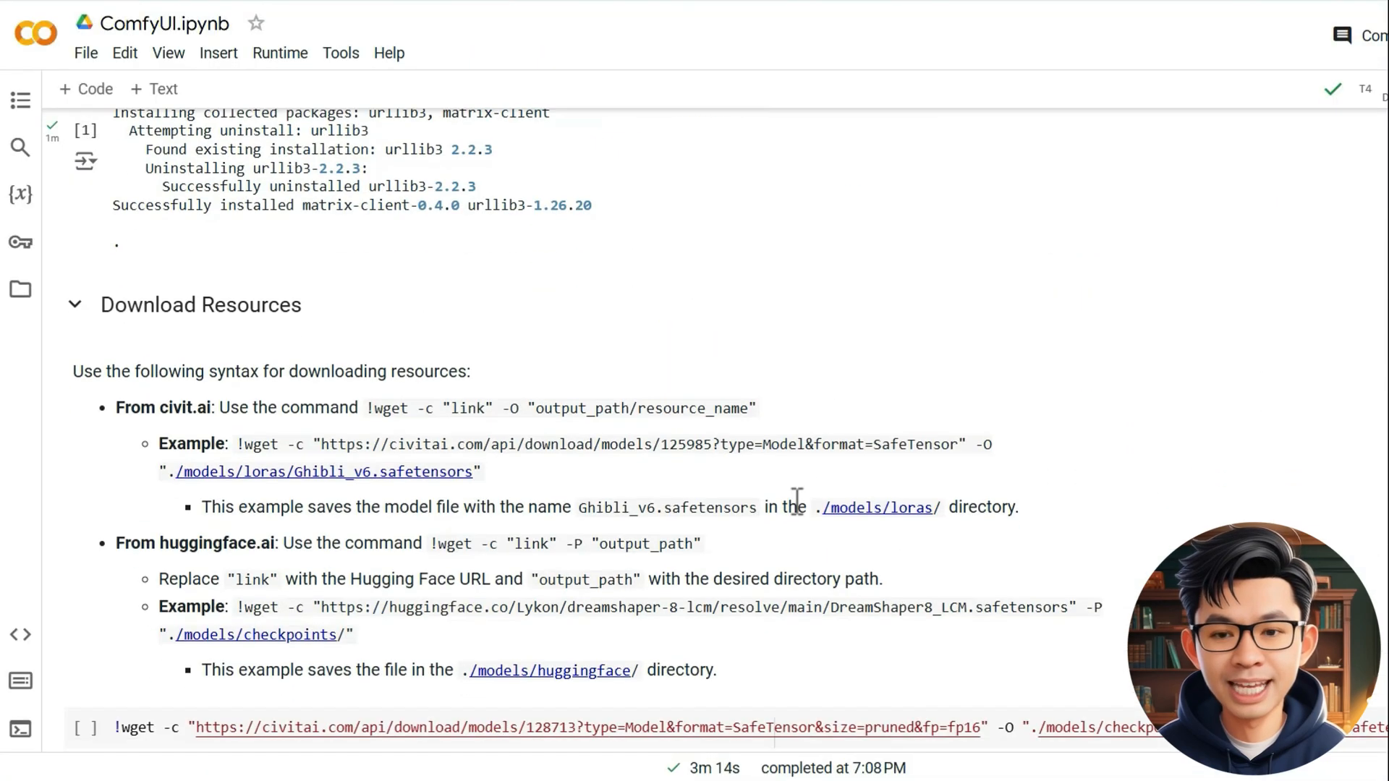
Step: Follow the trycloudflare URL printed by the Run ComfyUI cell into the ComfyUI interface
{"action": "scroll", "scroll_direction": "down", "scroll_amount": 3}
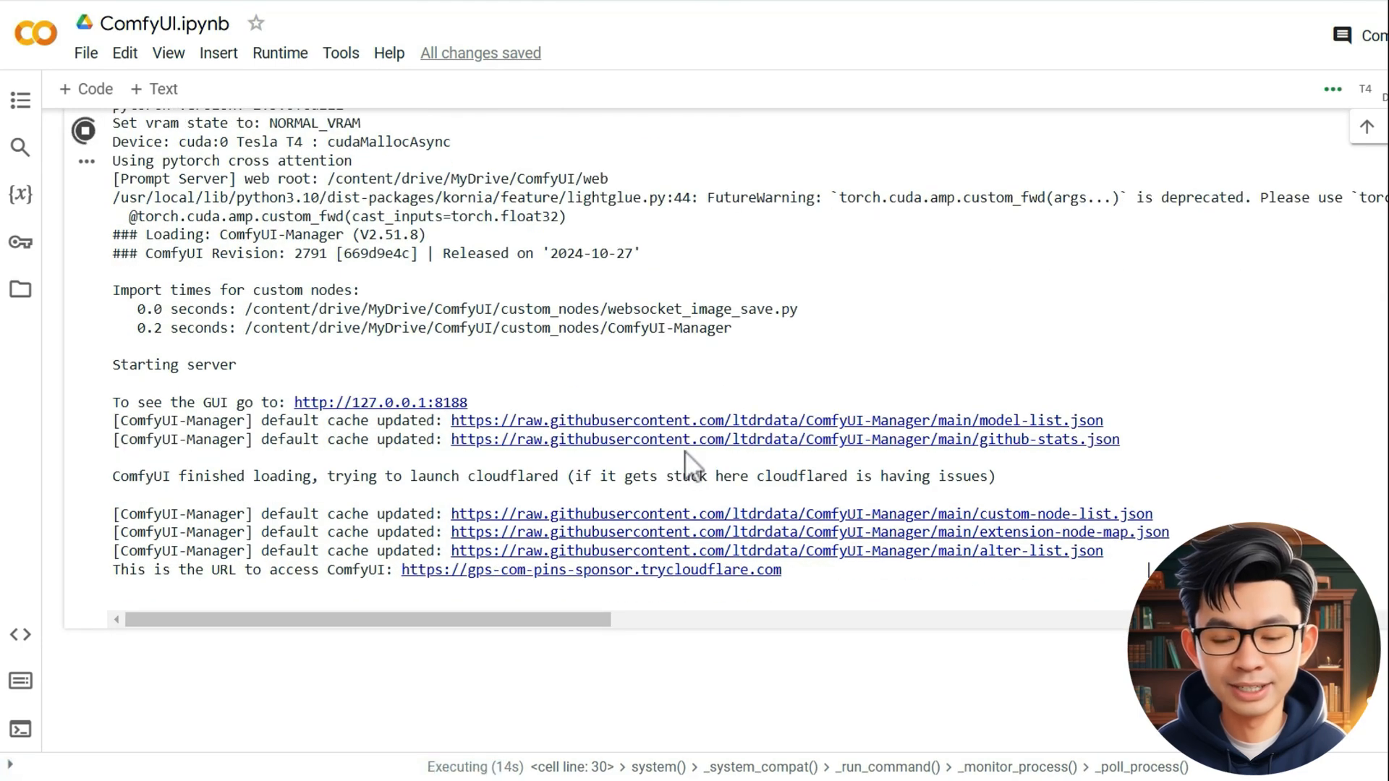
{"action": "mouse_move", "coordinate": [591, 570]}
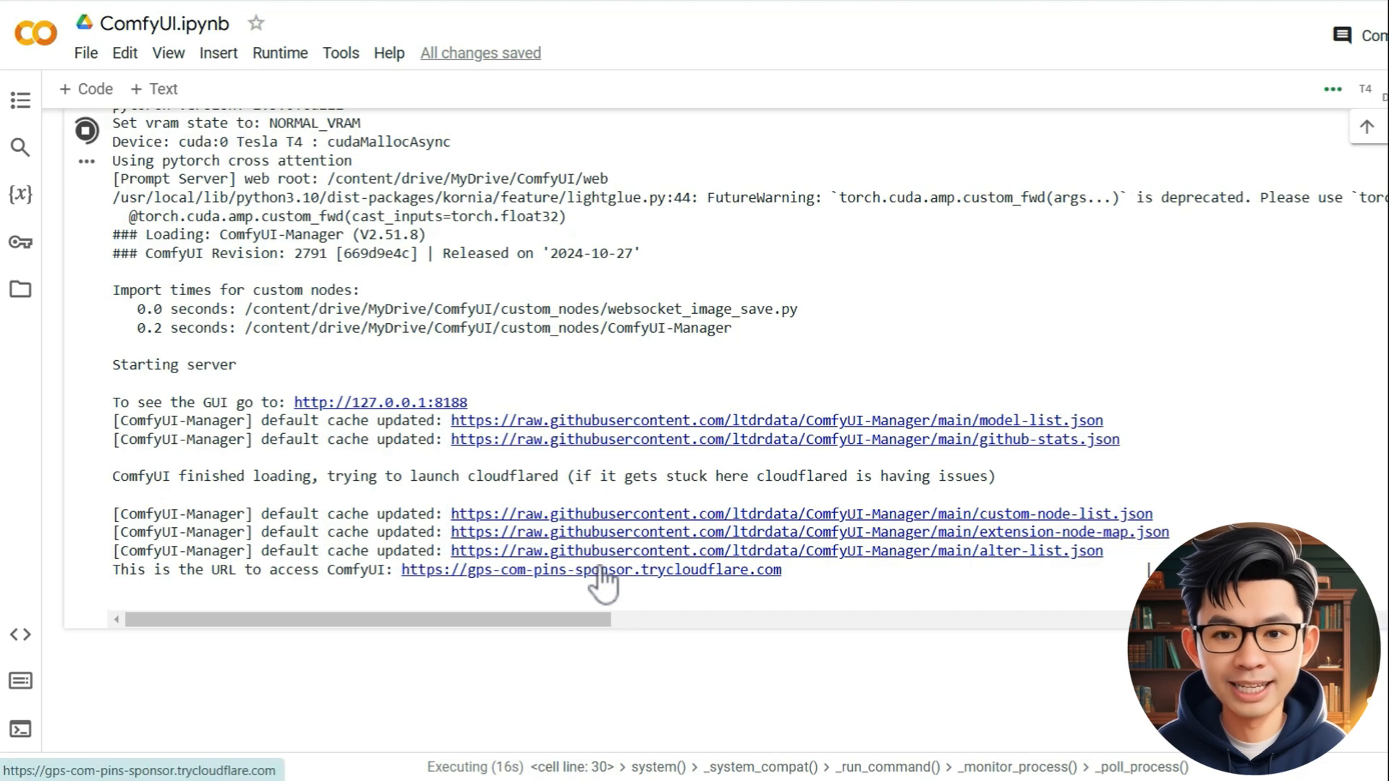
{"action": "left_click", "coordinate": [590, 570]}
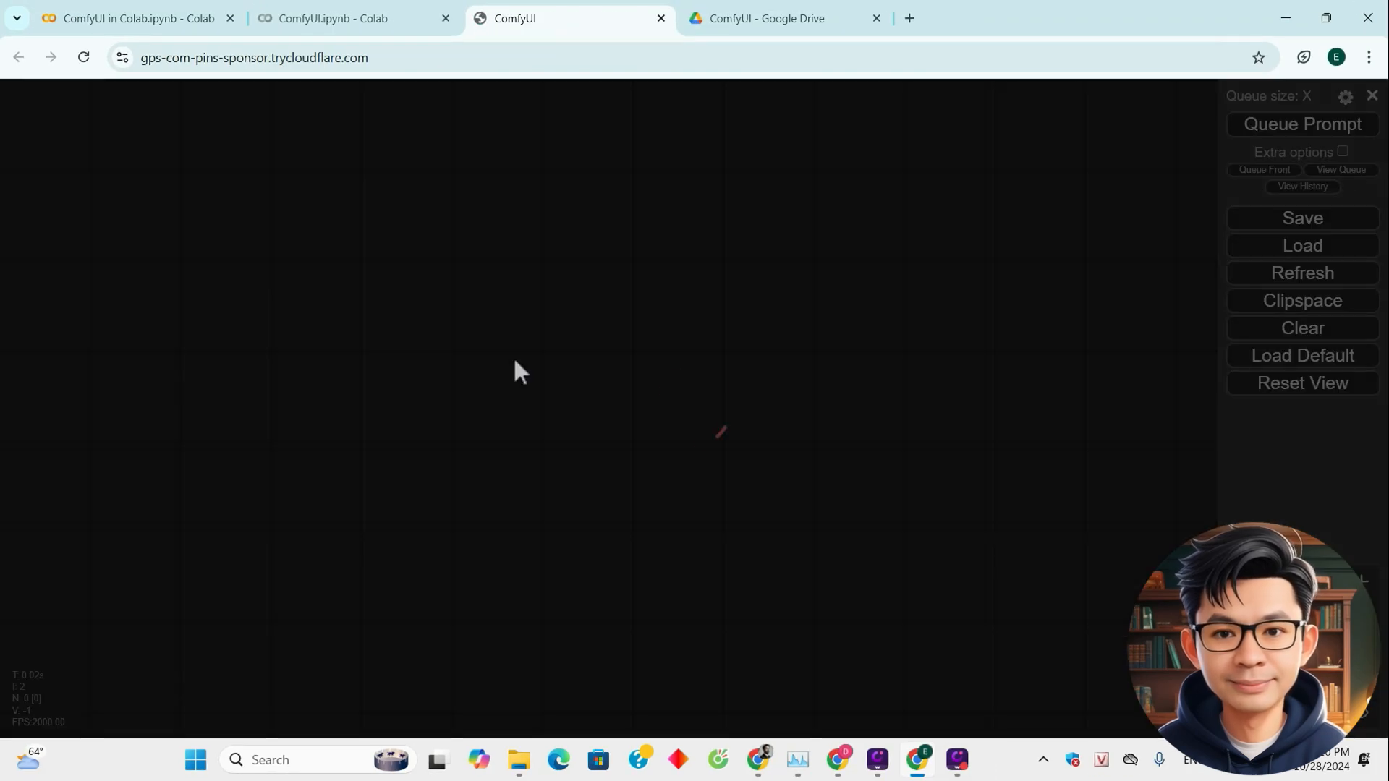
Step: Queue the default workflow, which fails with 'Value not in list: ckpt_name' for v1-5-pruned-emaonly
{"action": "left_click", "coordinate": [1301, 356]}
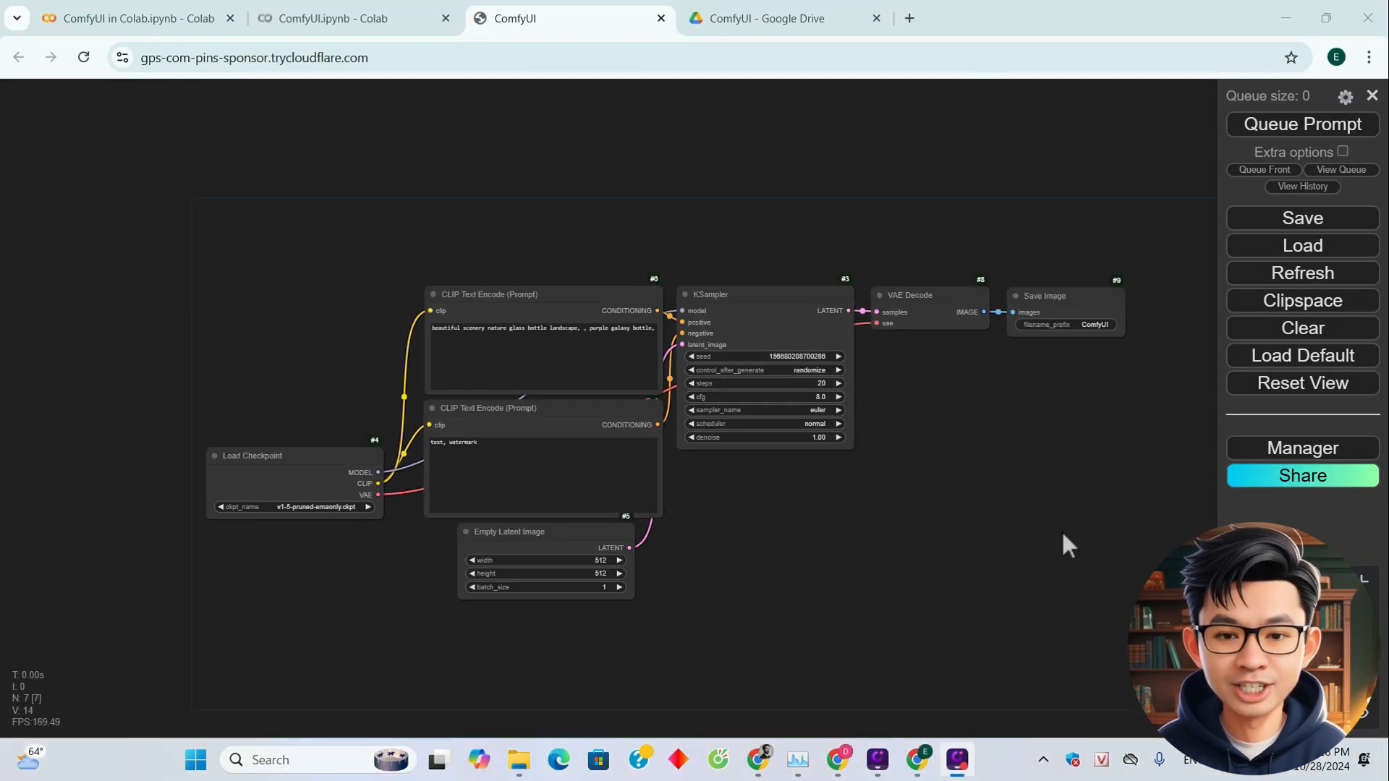
{"action": "left_click", "coordinate": [1301, 448]}
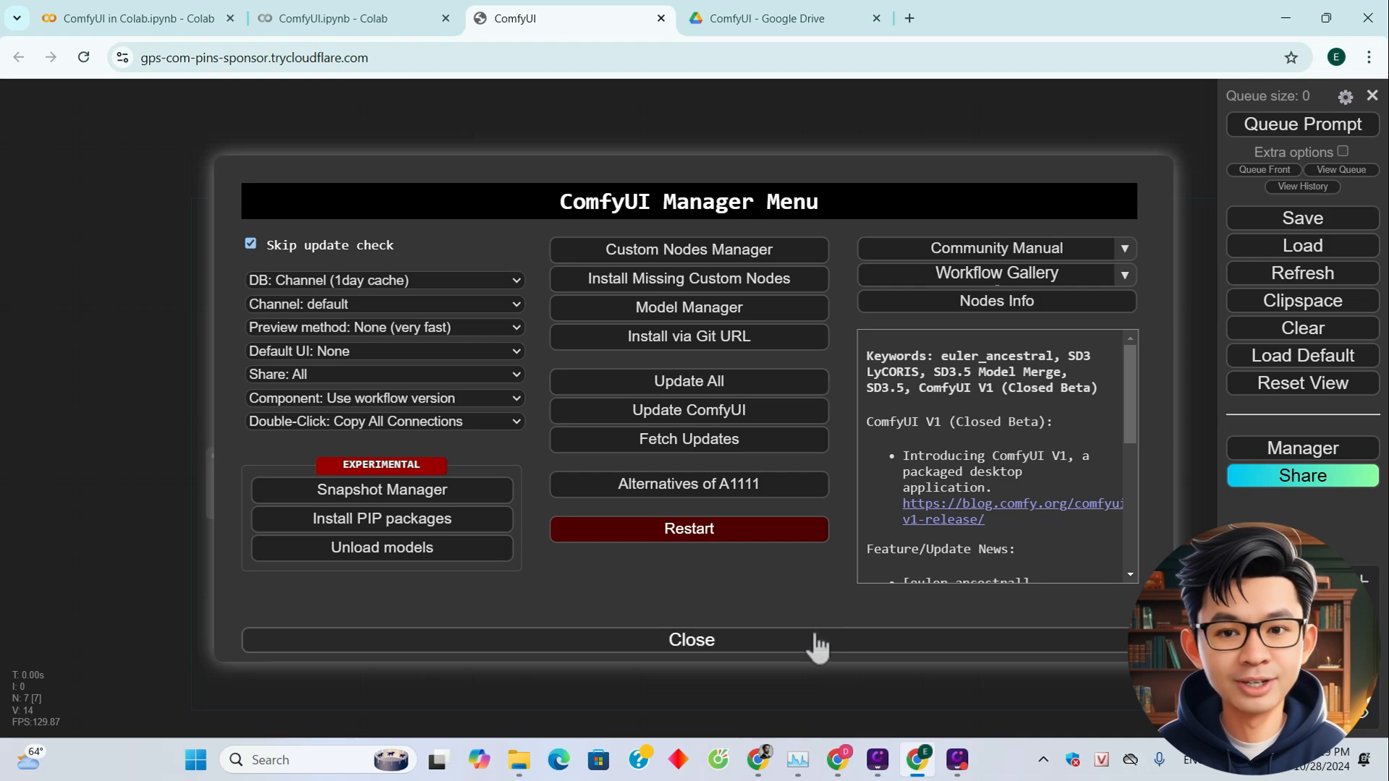
{"action": "left_click", "coordinate": [690, 640]}
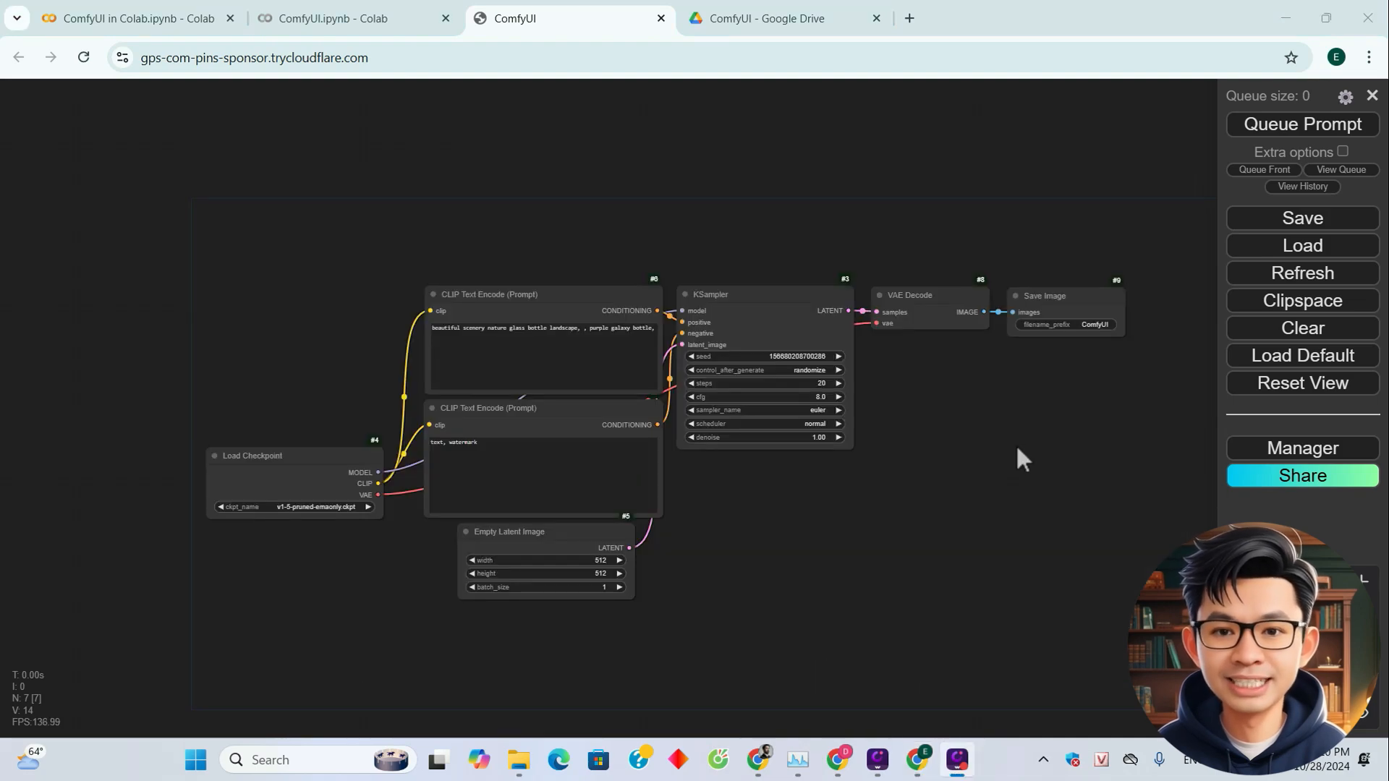
{"action": "left_click", "coordinate": [1301, 124]}
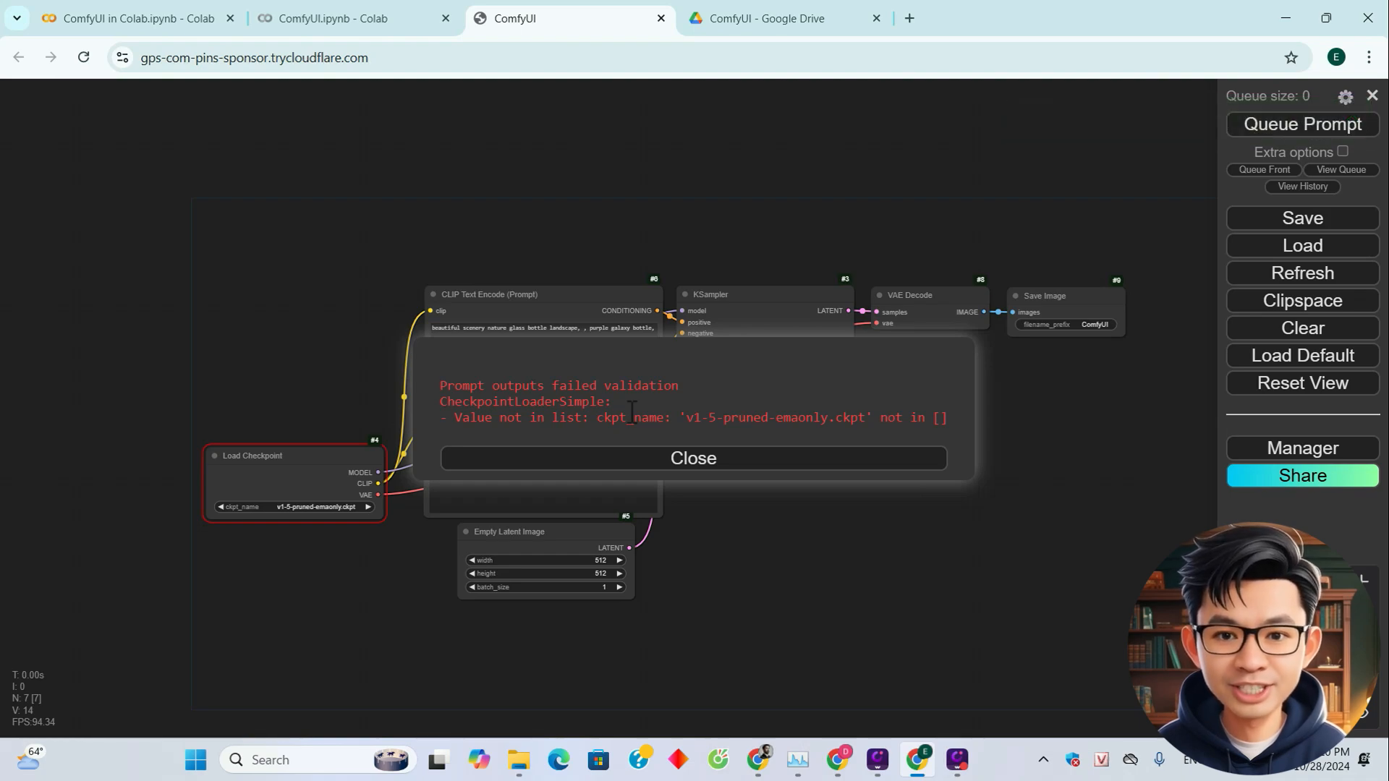
{"action": "left_click", "coordinate": [346, 18]}
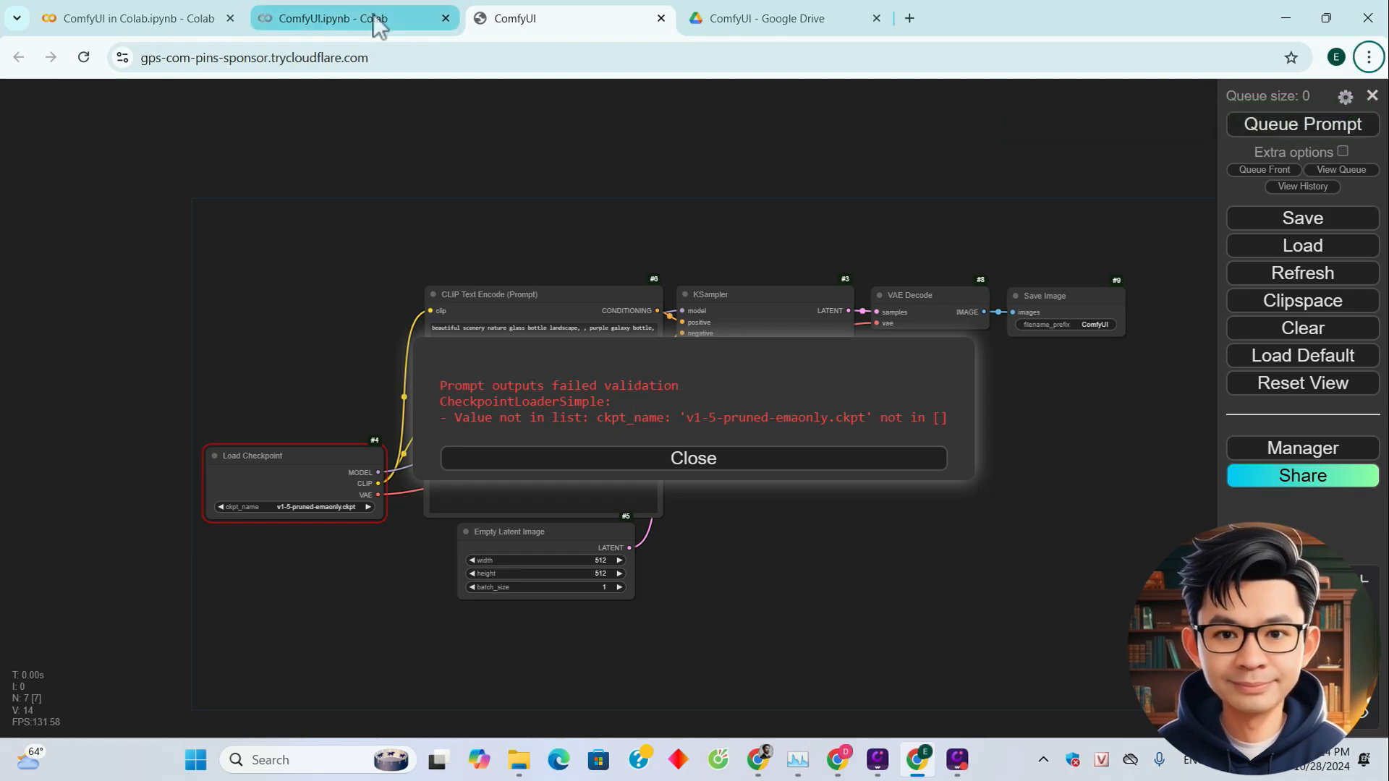
{"action": "mouse_move", "coordinate": [355, 17]}
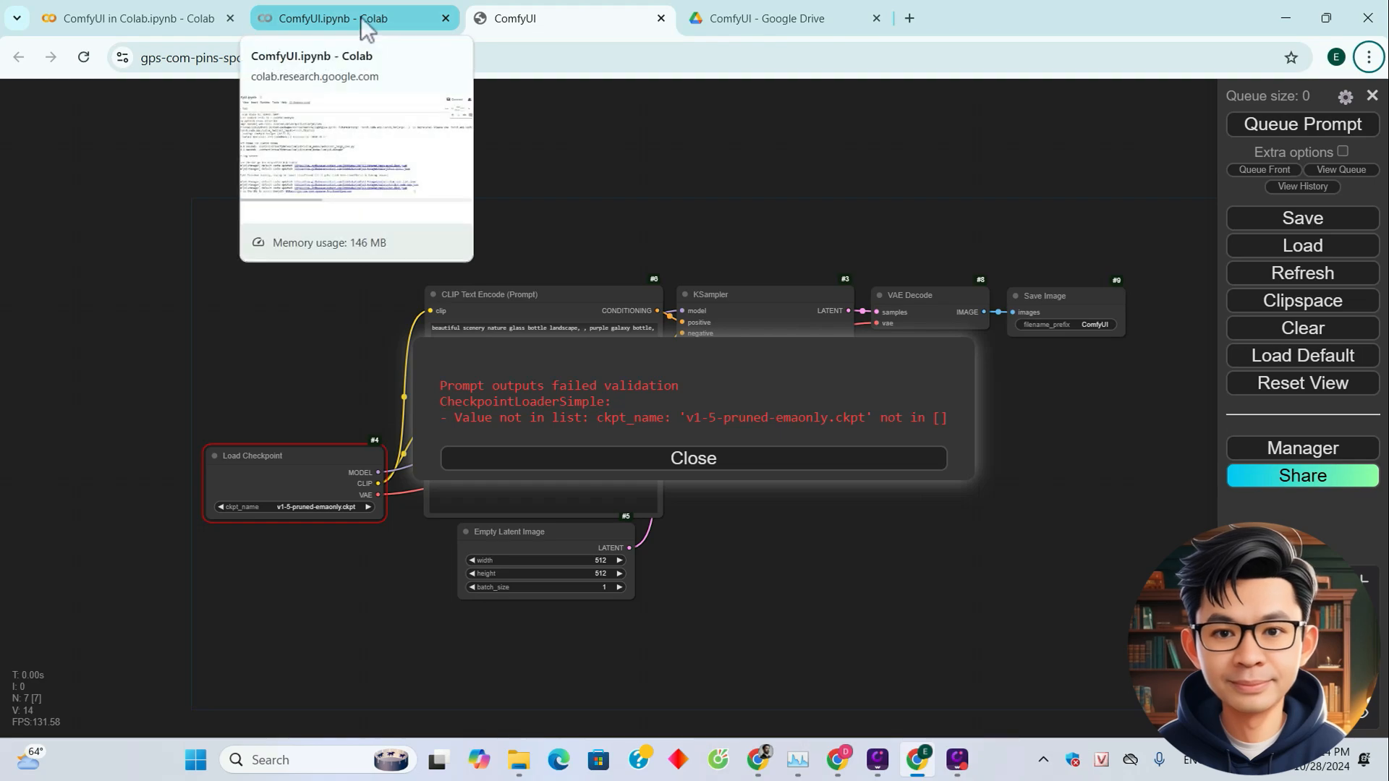
Step: Download the DreamShaper8_LCM checkpoint via wget, rerun Run ComfyUI, and follow its new trycloudflare link
{"action": "left_click", "coordinate": [351, 18]}
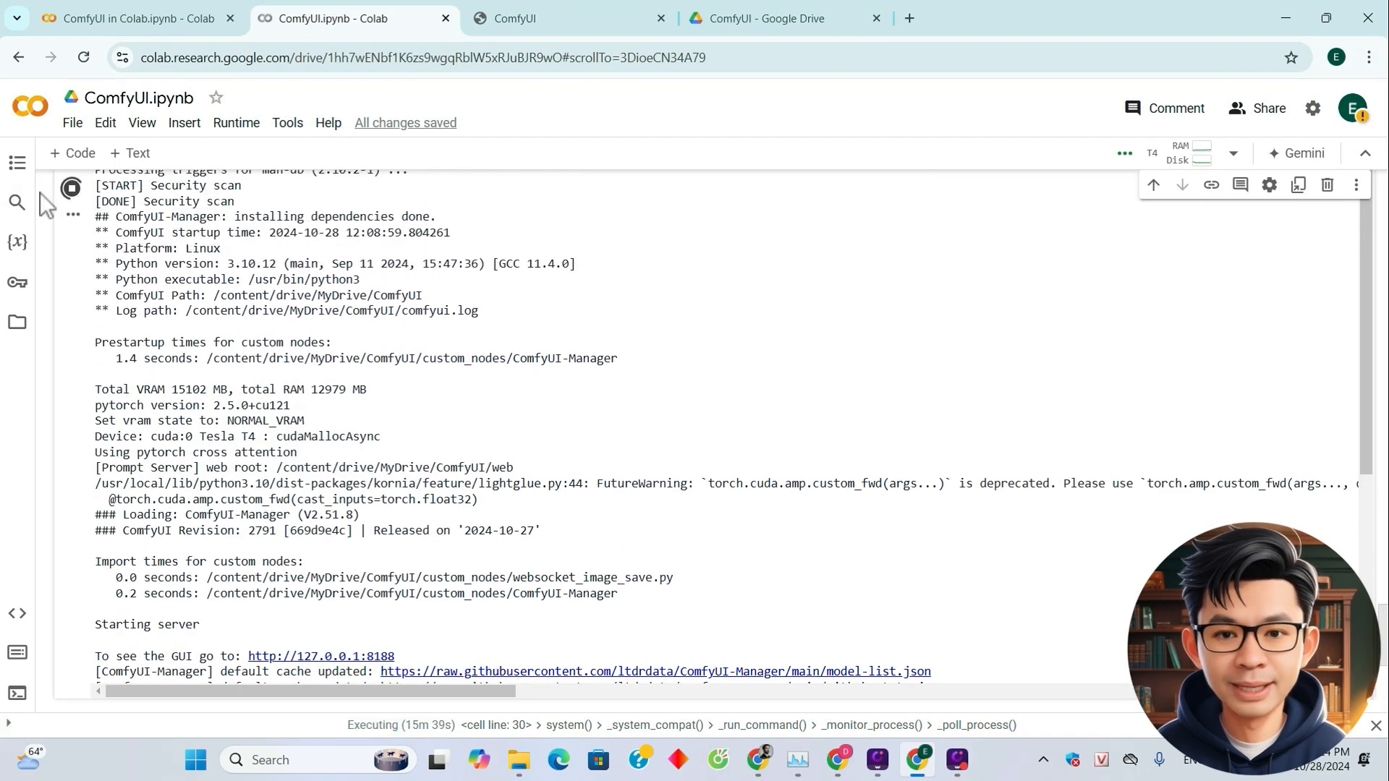
{"action": "mouse_move", "coordinate": [443, 378]}
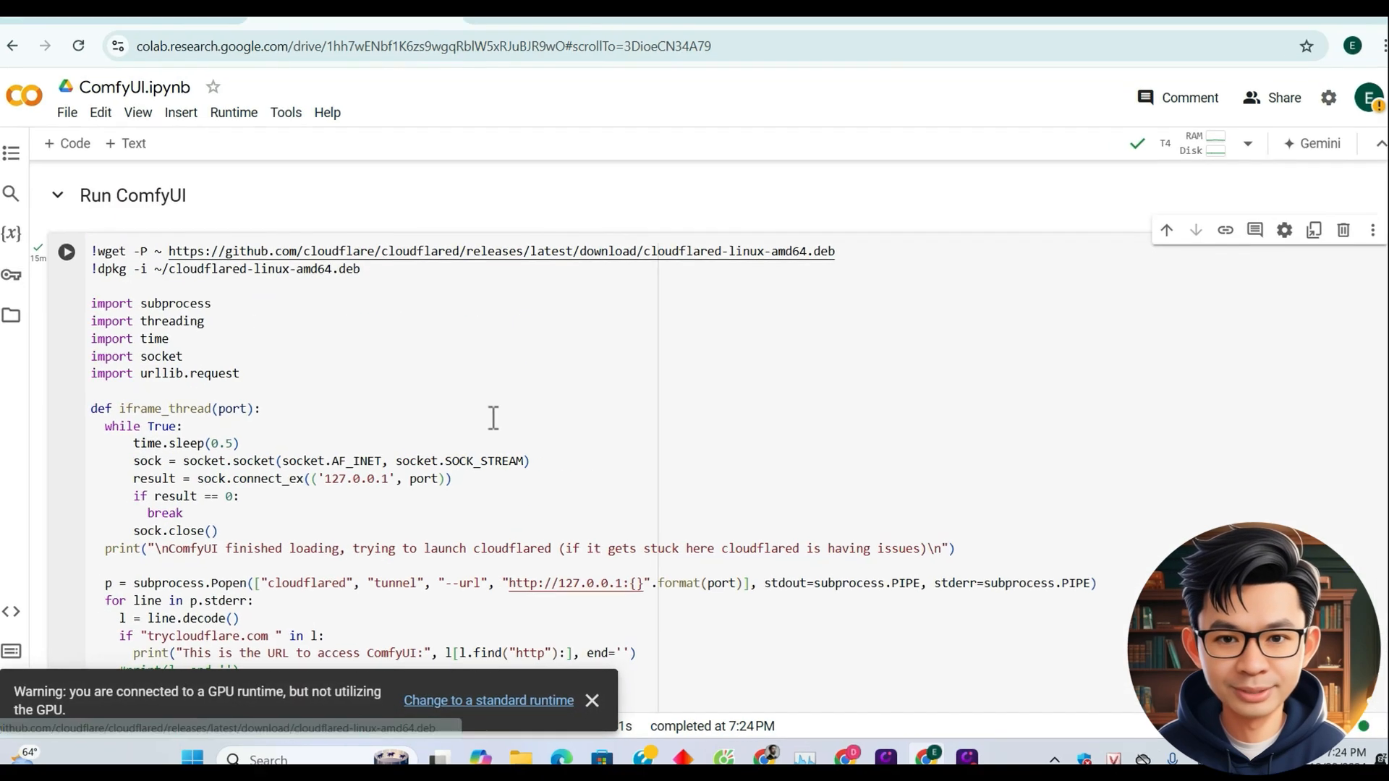
{"action": "scroll", "scroll_direction": "down", "scroll_amount": 3}
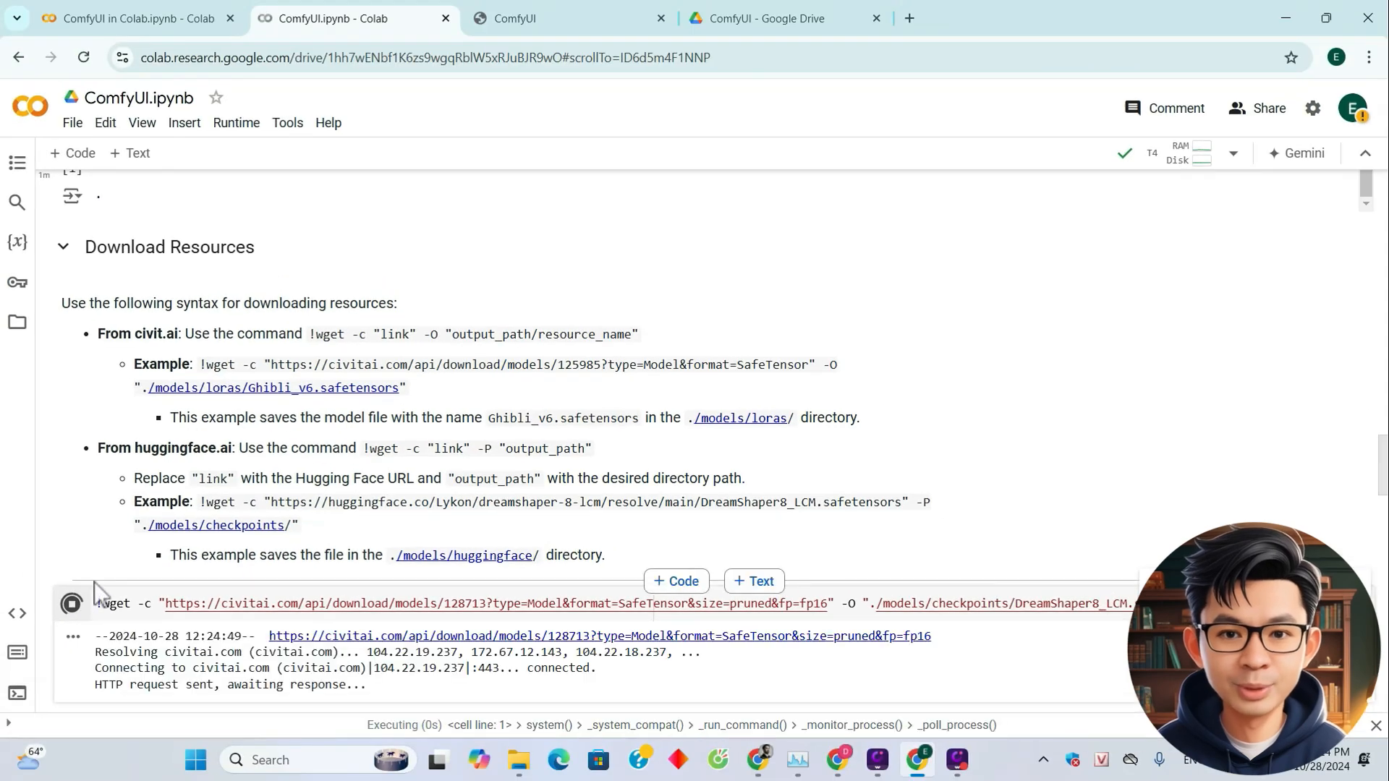
{"action": "scroll", "scroll_direction": "down", "scroll_amount": 3}
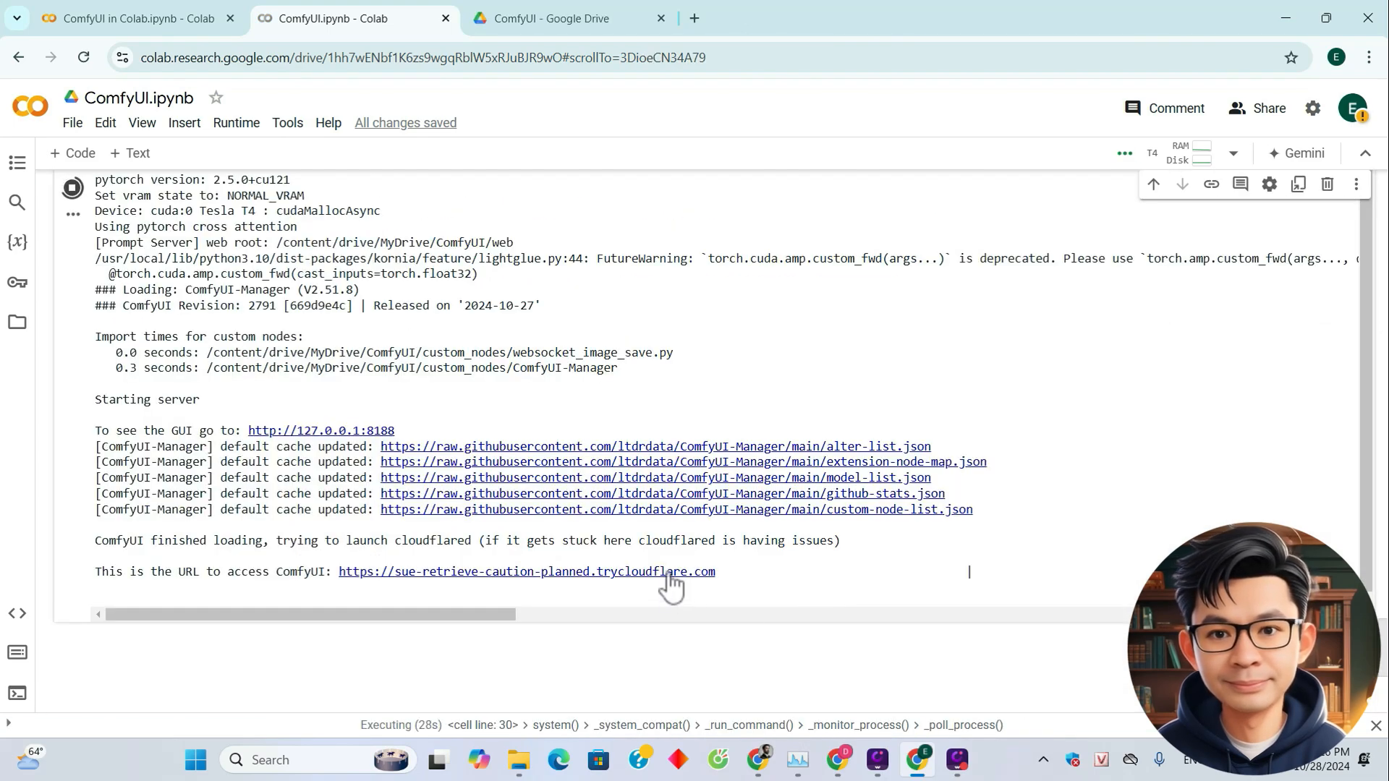
{"action": "left_click", "coordinate": [524, 572]}
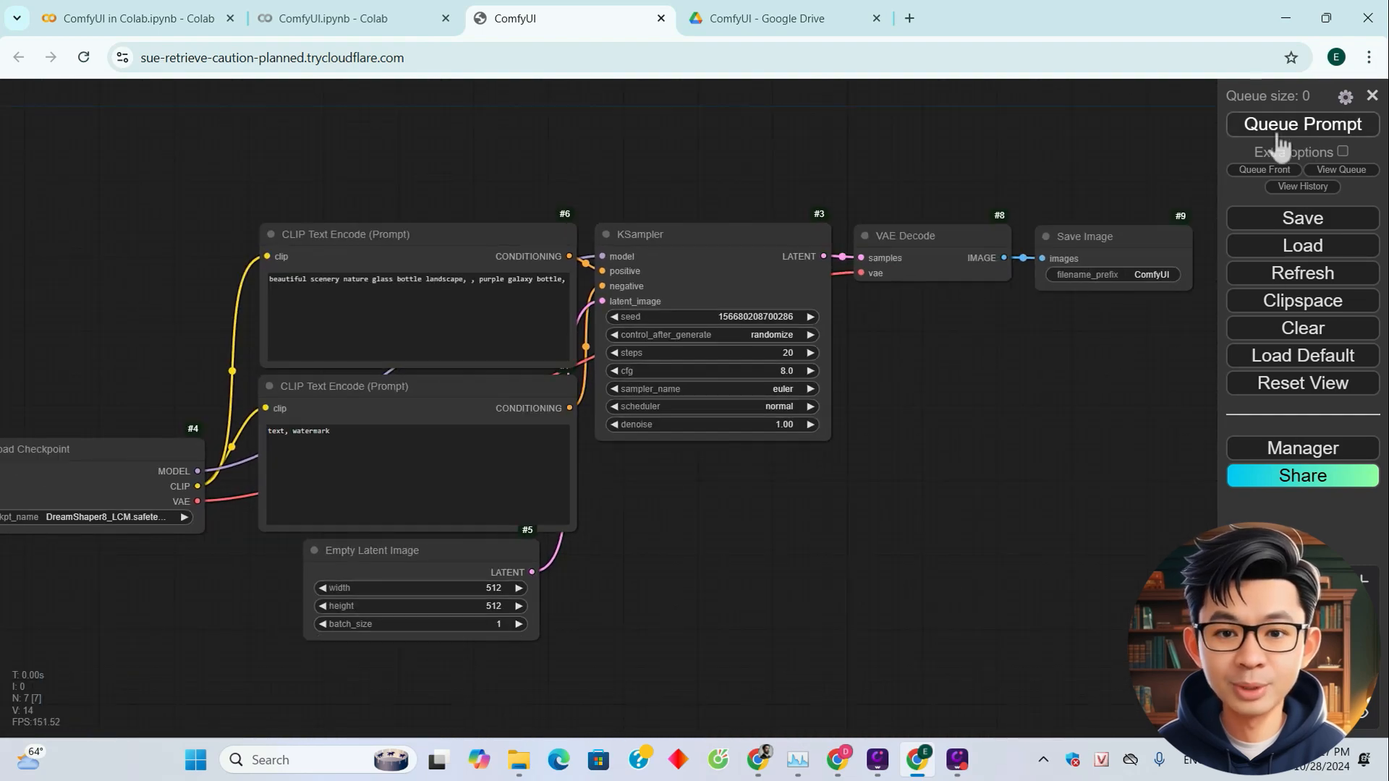
Step: Queue the default workflow with DreamShaper8_LCM as the Load Checkpoint model
{"action": "left_click", "coordinate": [1303, 125]}
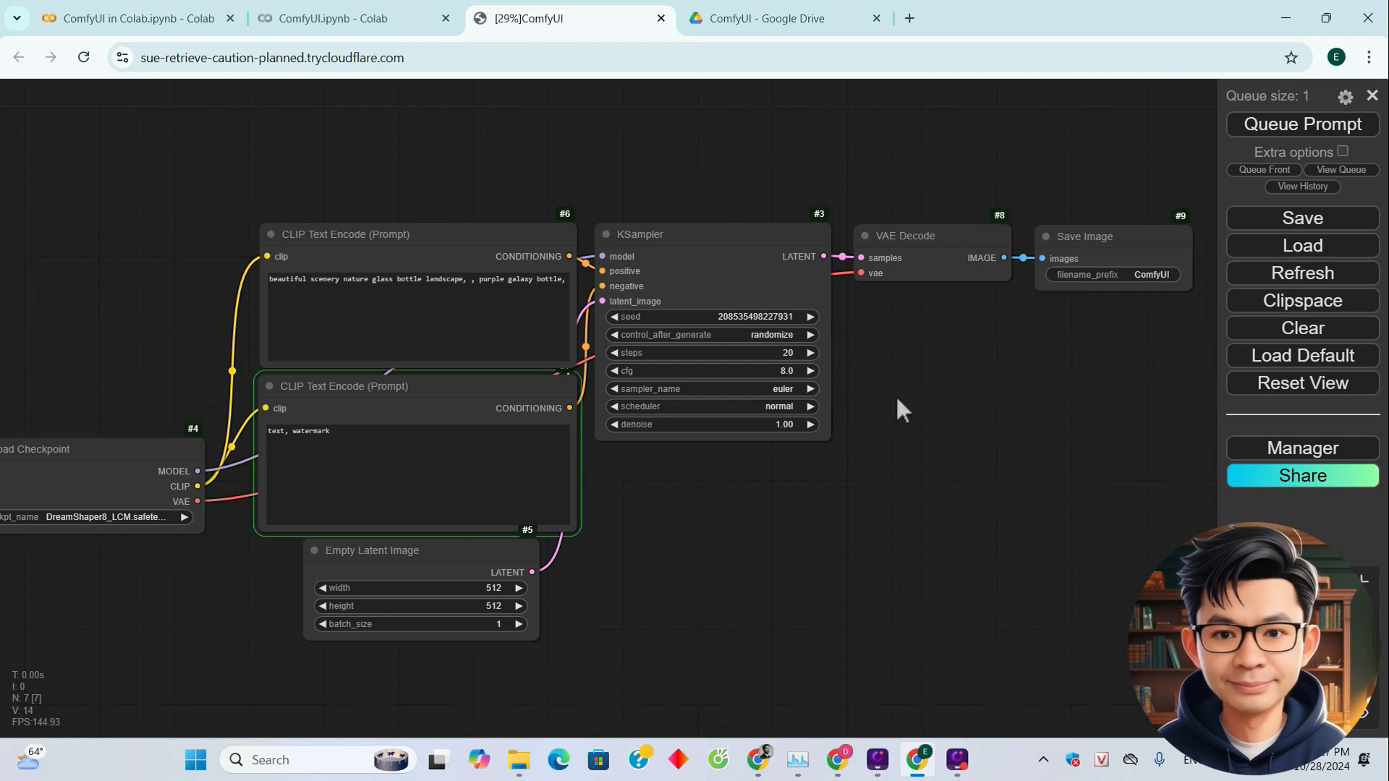